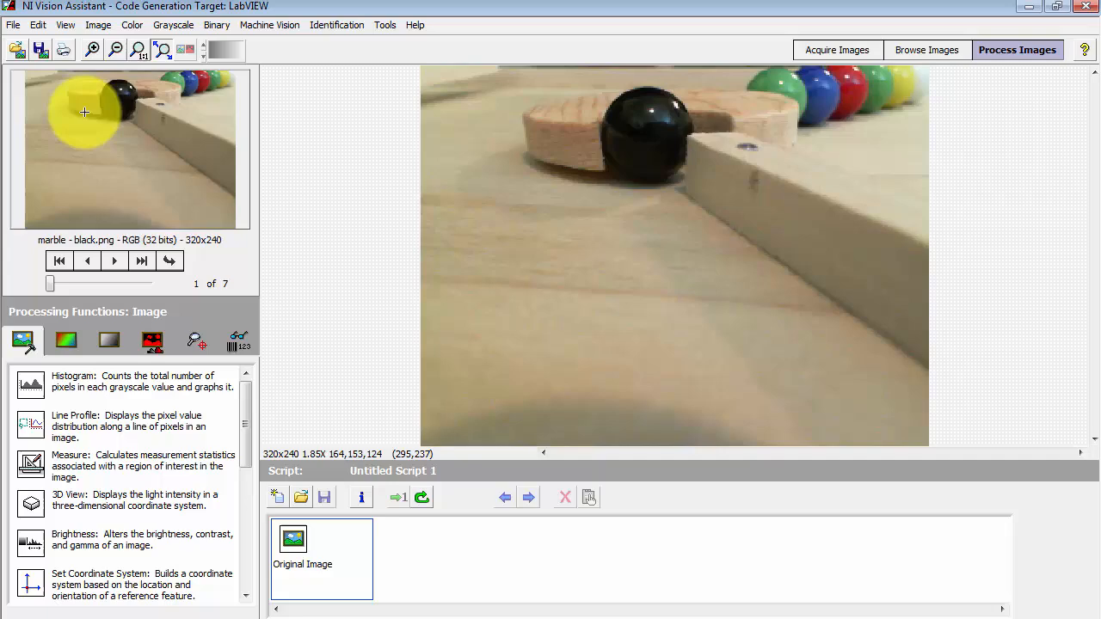
pyautogui.moveTo(64, 87)
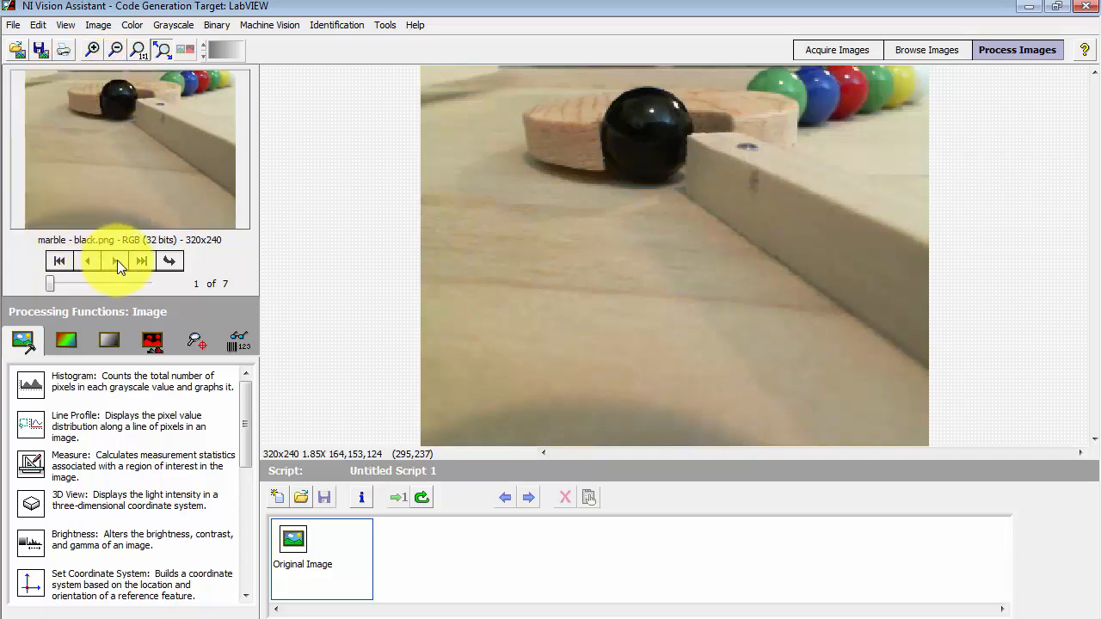
# Step: Step through the marble images, including the empty-track image
pyautogui.click(115, 261)
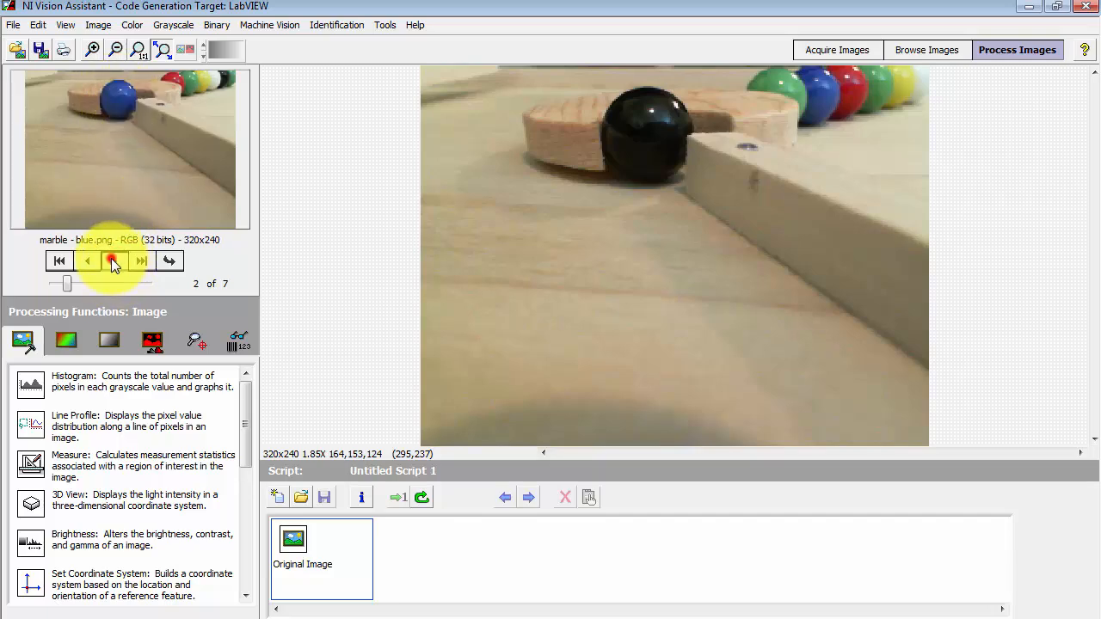
pyautogui.click(114, 260)
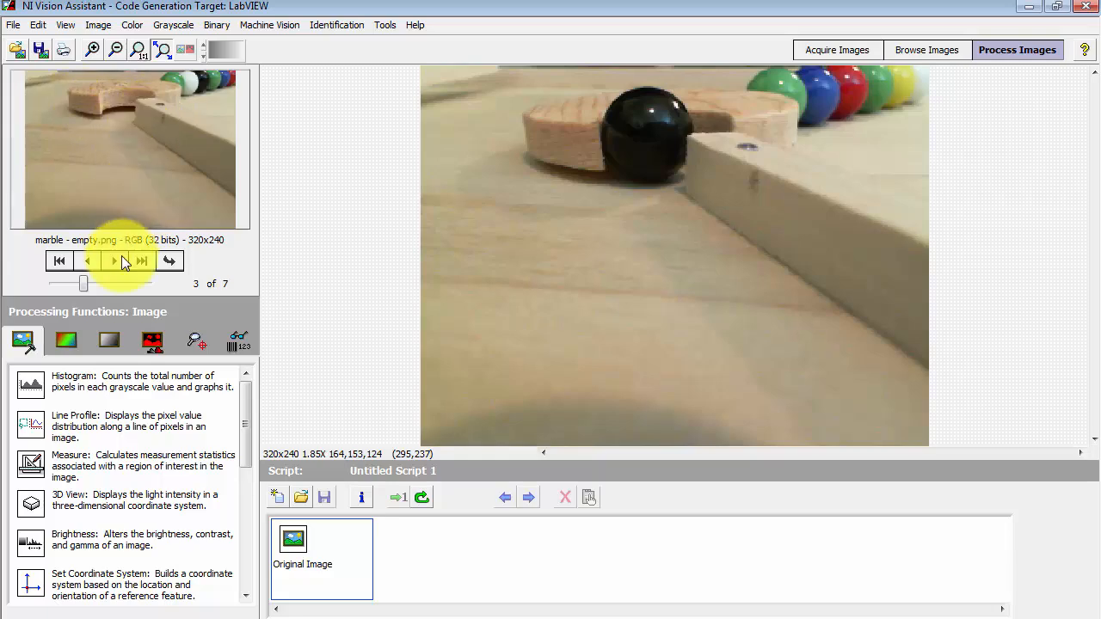
pyautogui.click(114, 261)
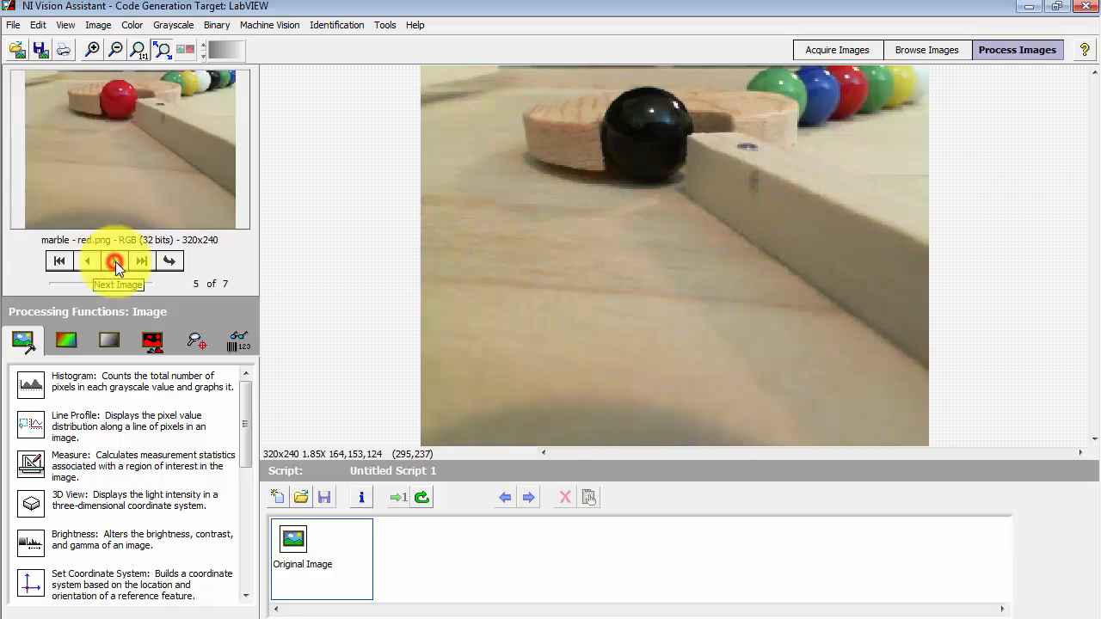
pyautogui.click(113, 261)
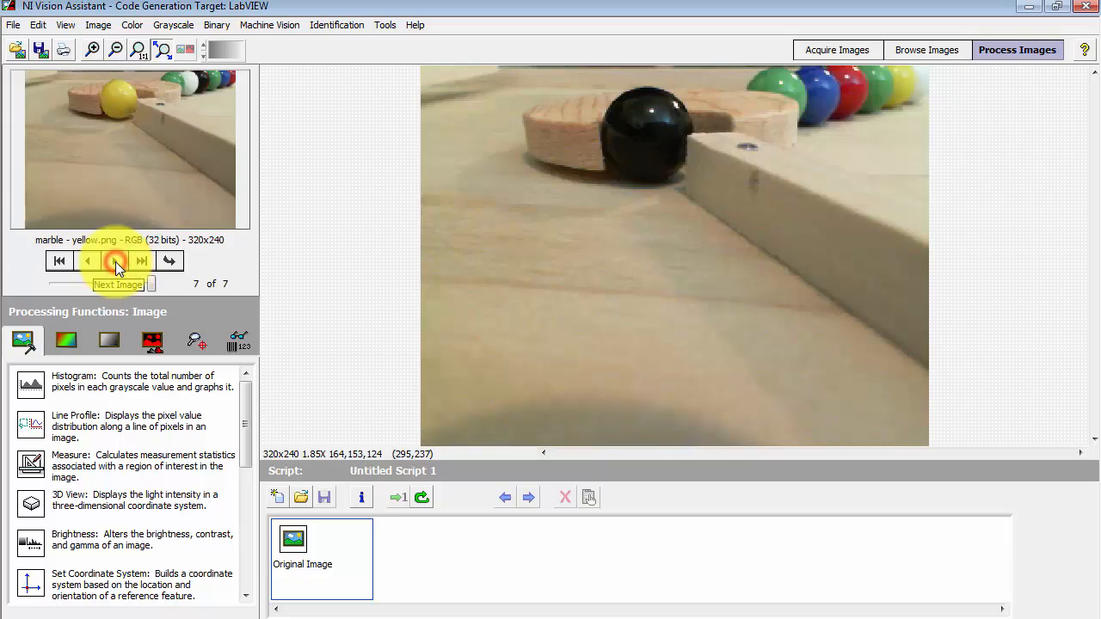
# Step: Return to the first marble image and start a new Color Classification classifier file
pyautogui.click(60, 260)
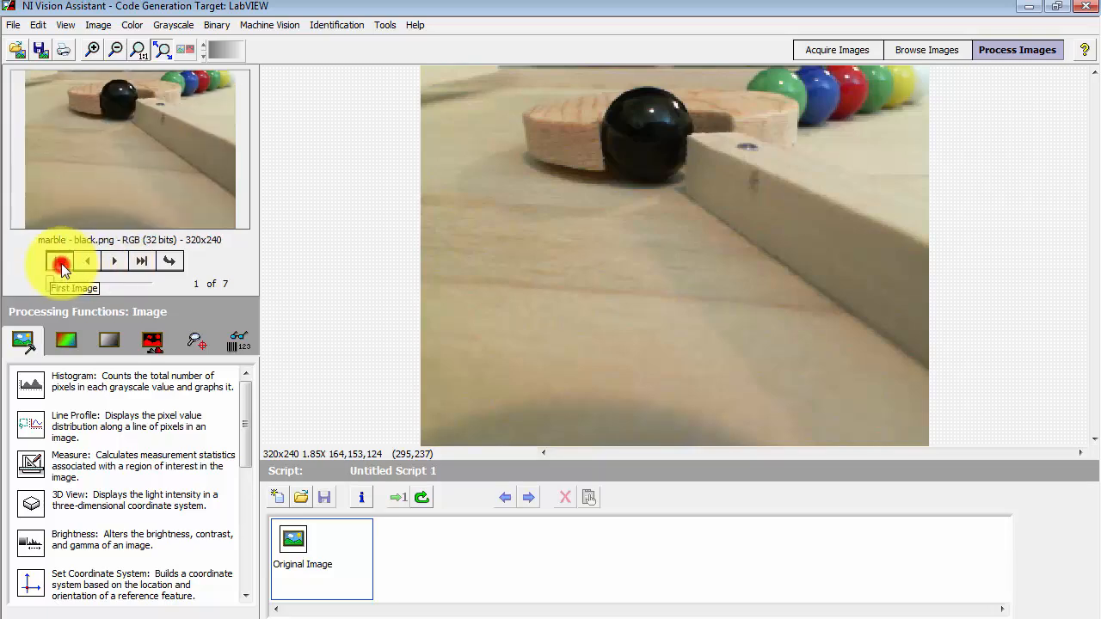
pyautogui.moveTo(67, 340)
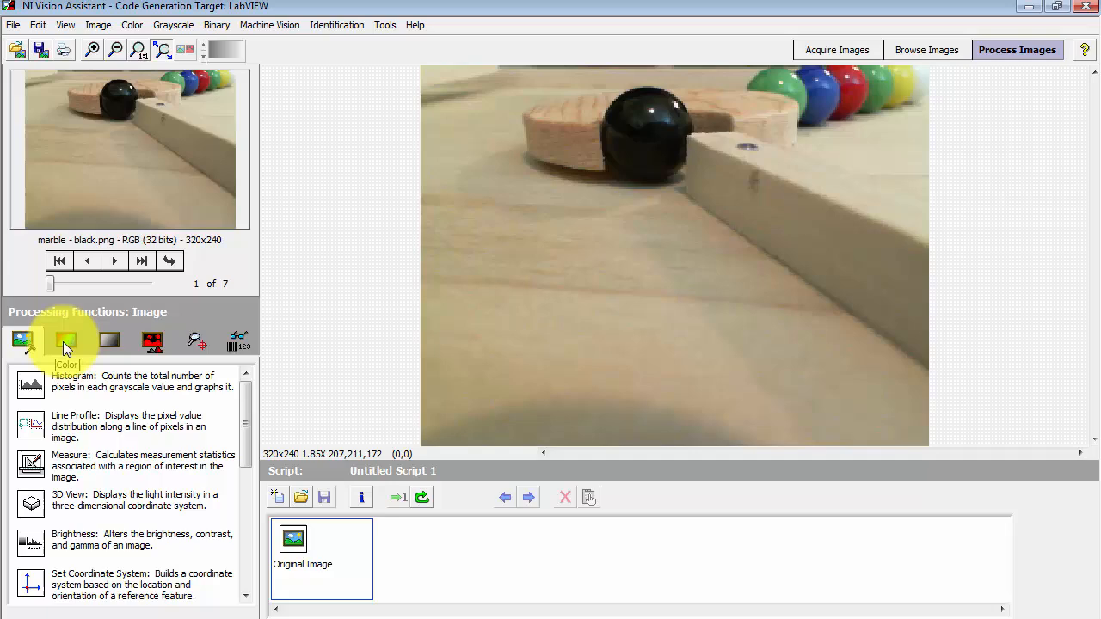
pyautogui.click(66, 341)
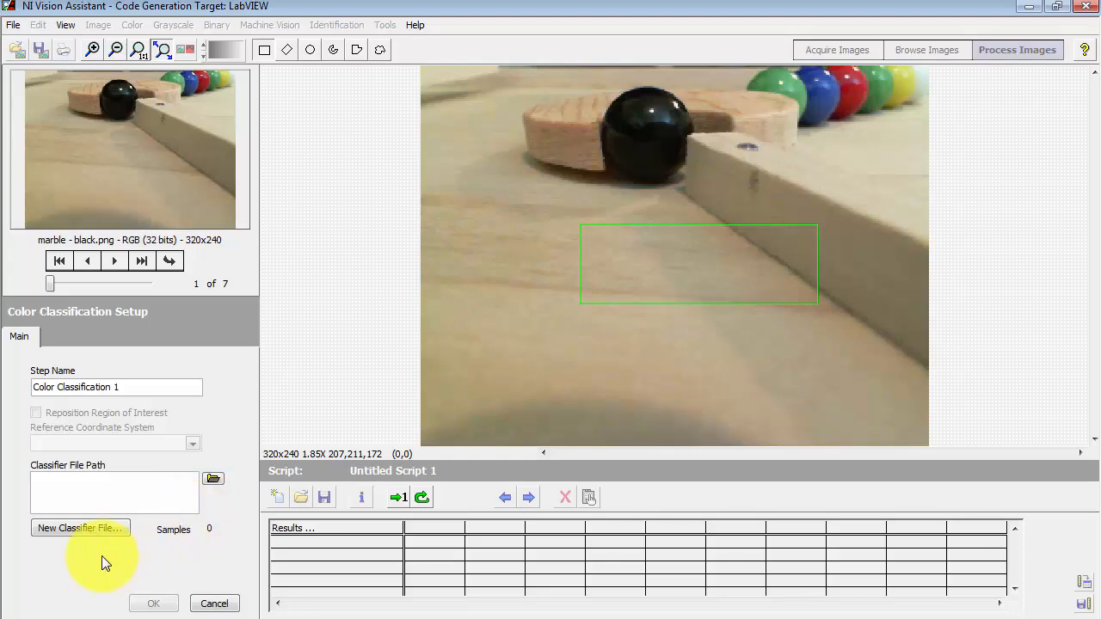
pyautogui.click(78, 528)
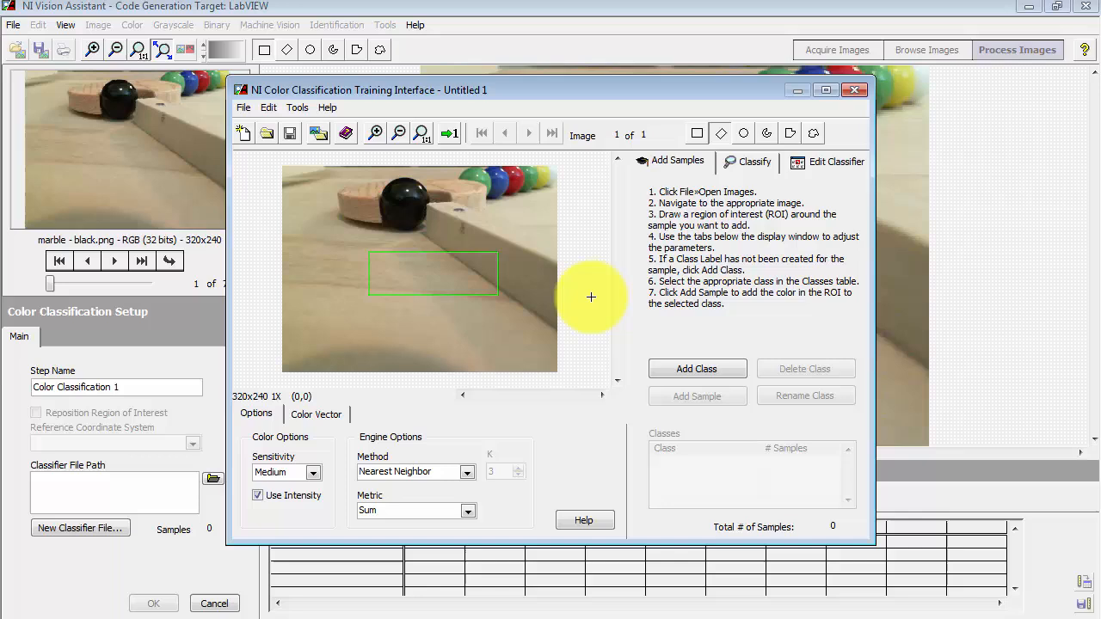
pyautogui.moveTo(677, 153)
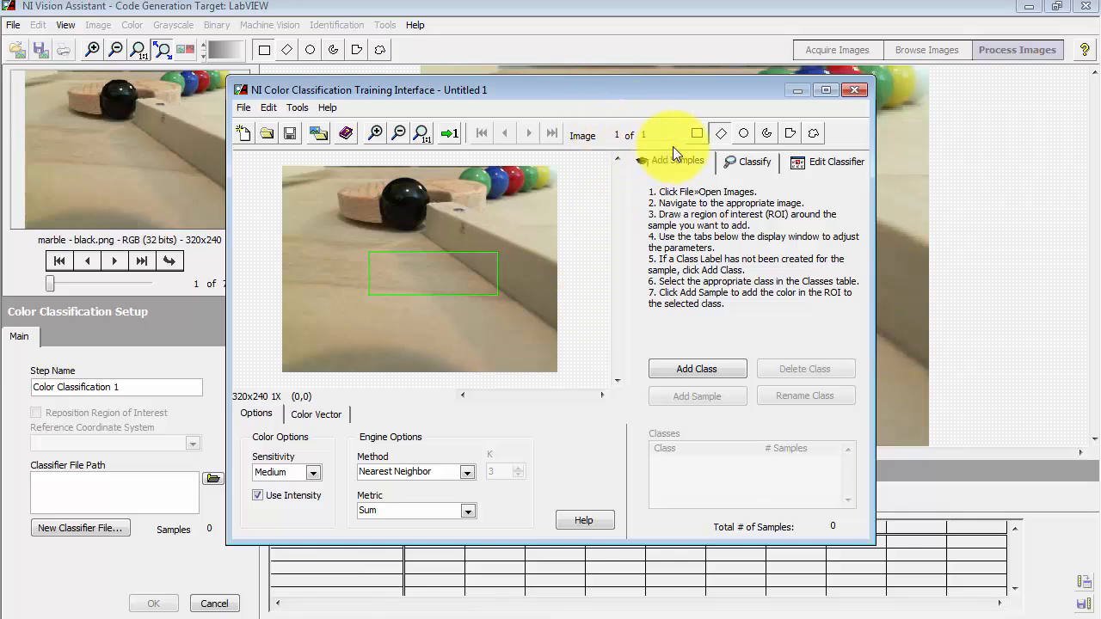
pyautogui.moveTo(322, 169)
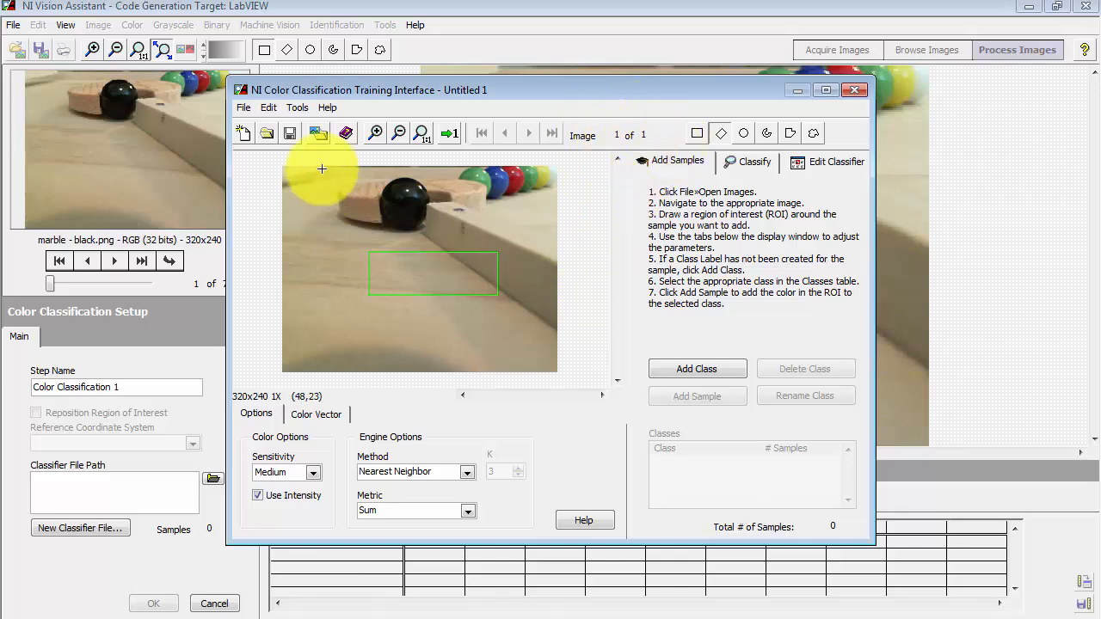
pyautogui.moveTo(318, 134)
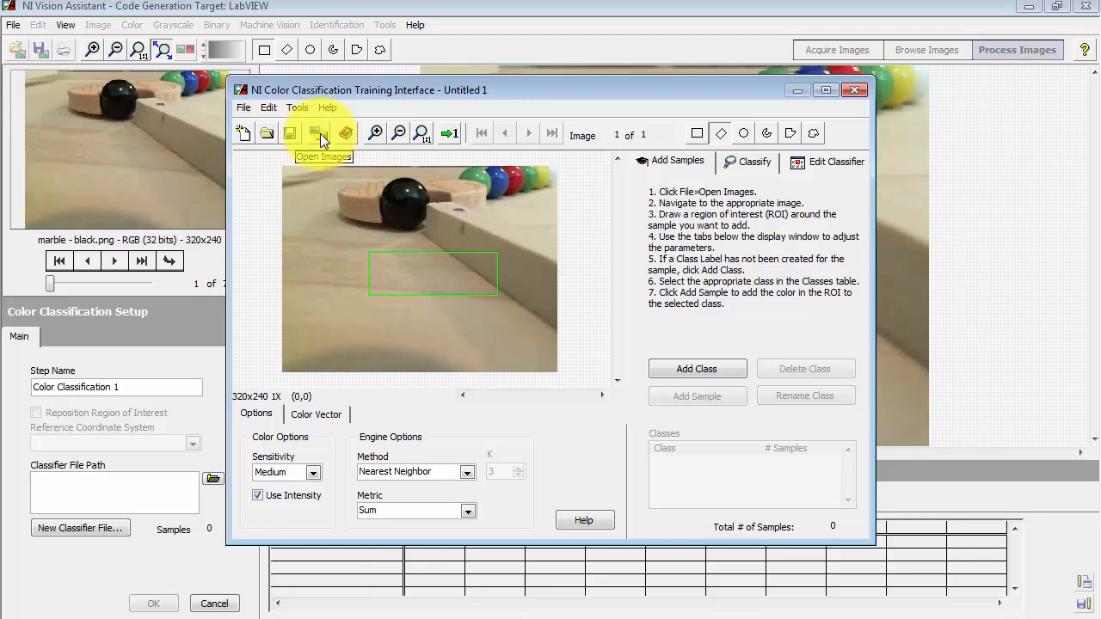
# Step: Load all seven marble images into the trainer, discarding the previously opened image
pyautogui.click(319, 133)
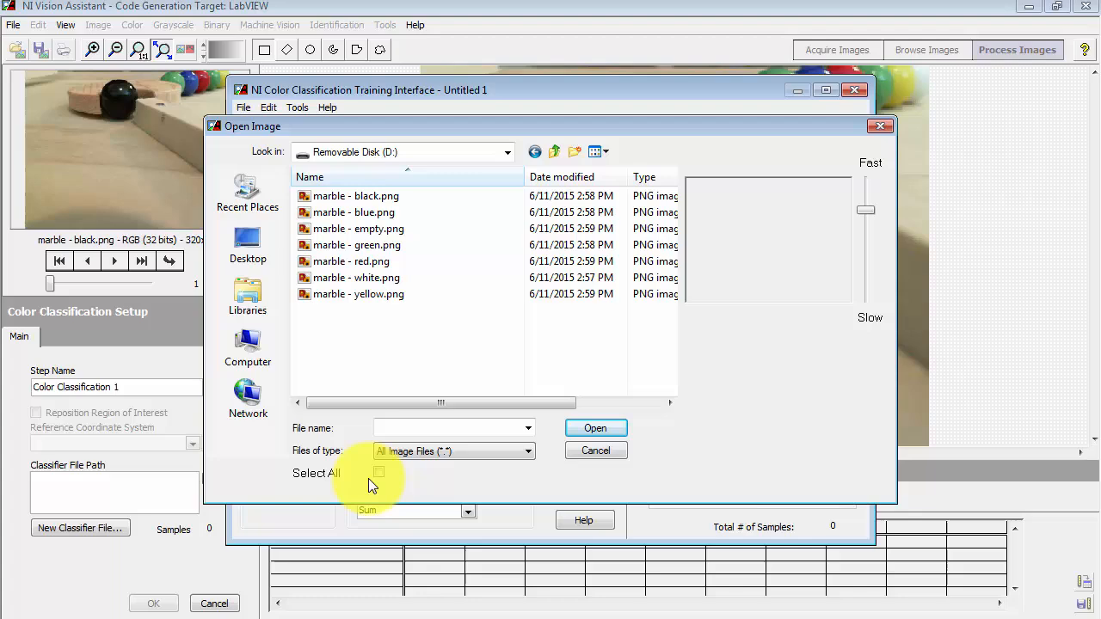
pyautogui.click(379, 473)
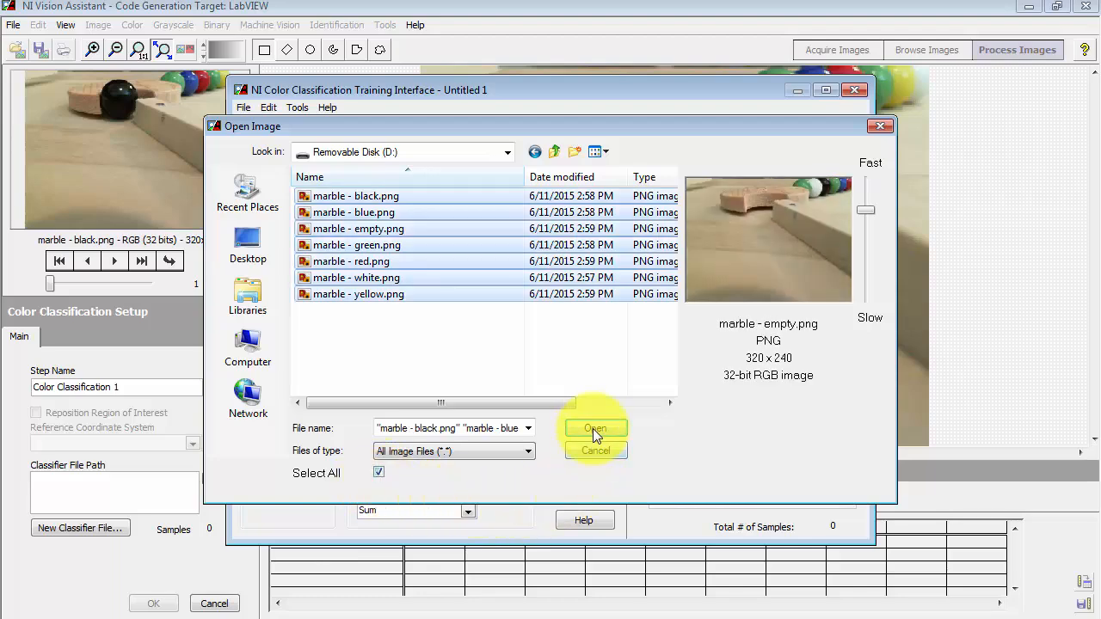
pyautogui.click(594, 428)
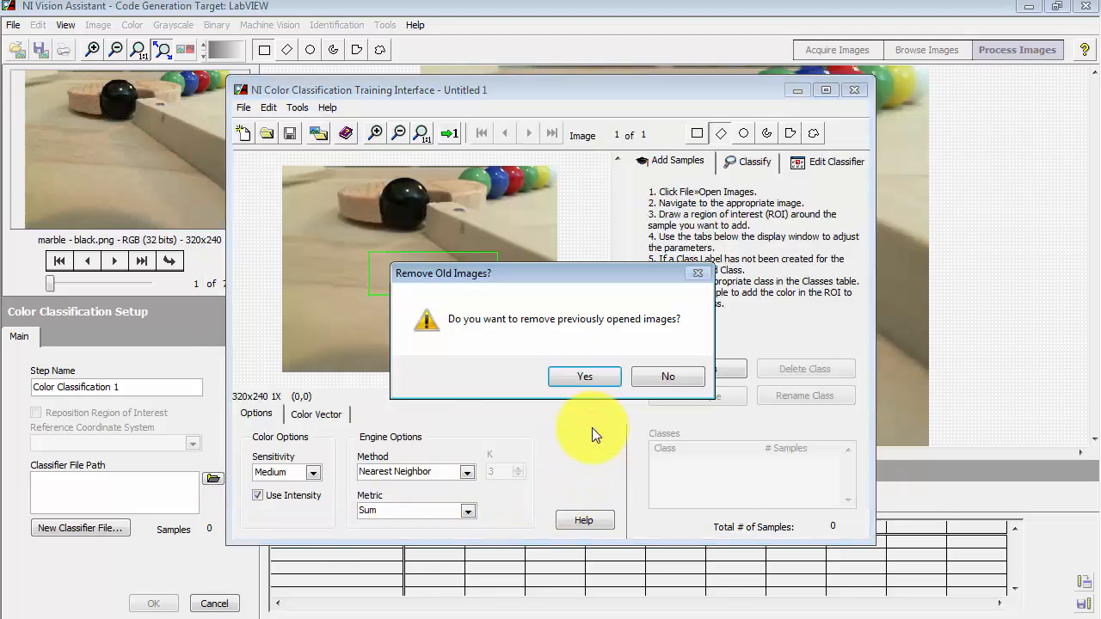
pyautogui.click(584, 376)
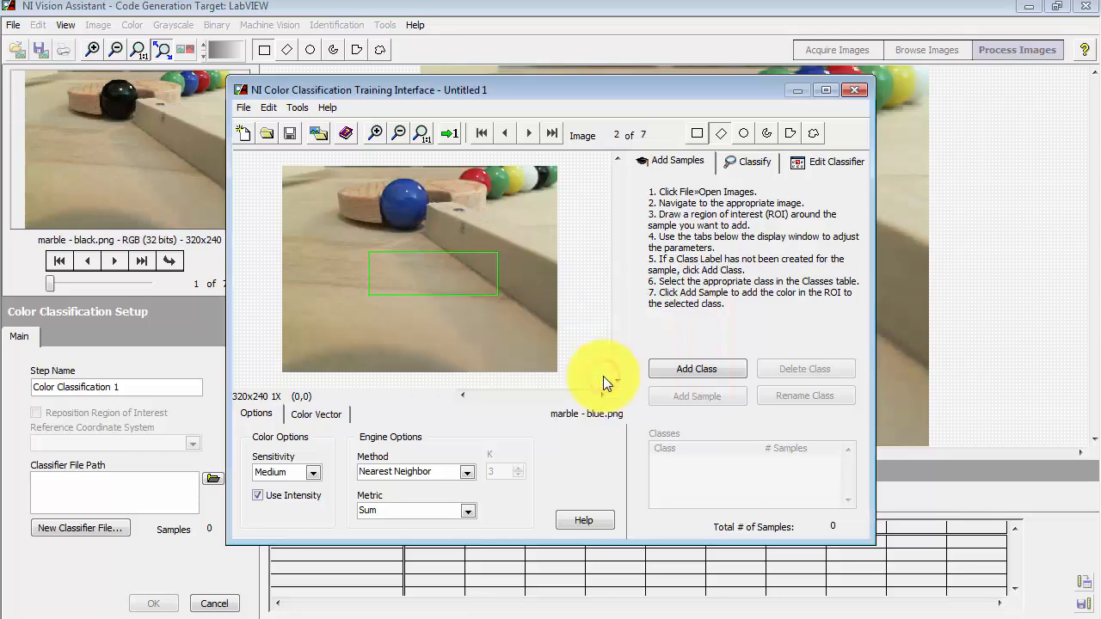
pyautogui.moveTo(525, 303)
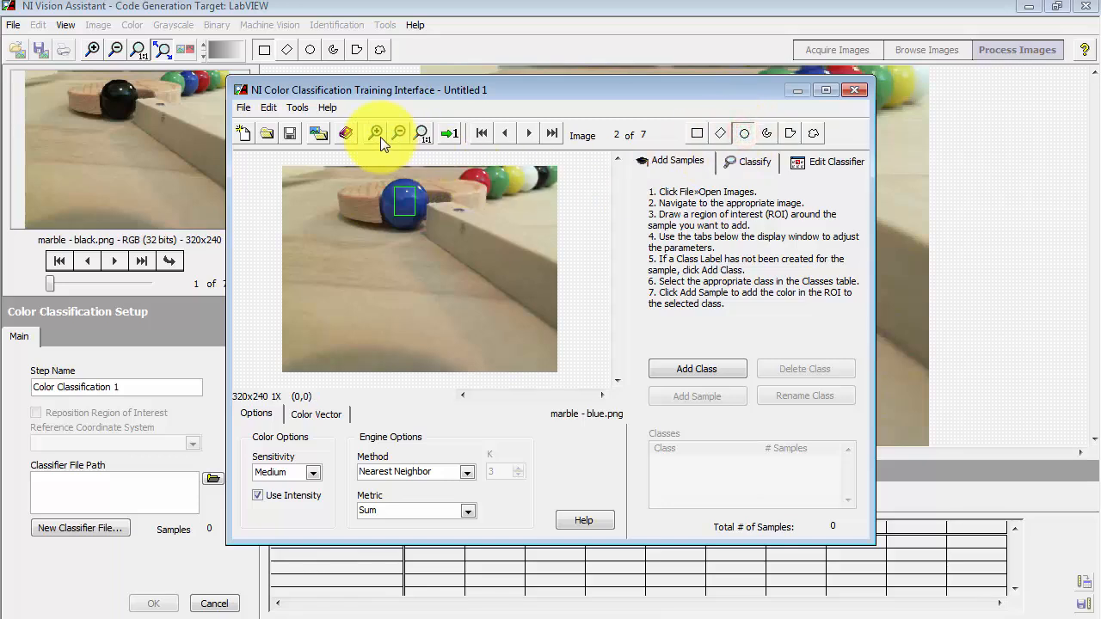
# Step: Zoom in, draw and enlarge a circular region over the blue marble, then add a class
pyautogui.click(373, 133)
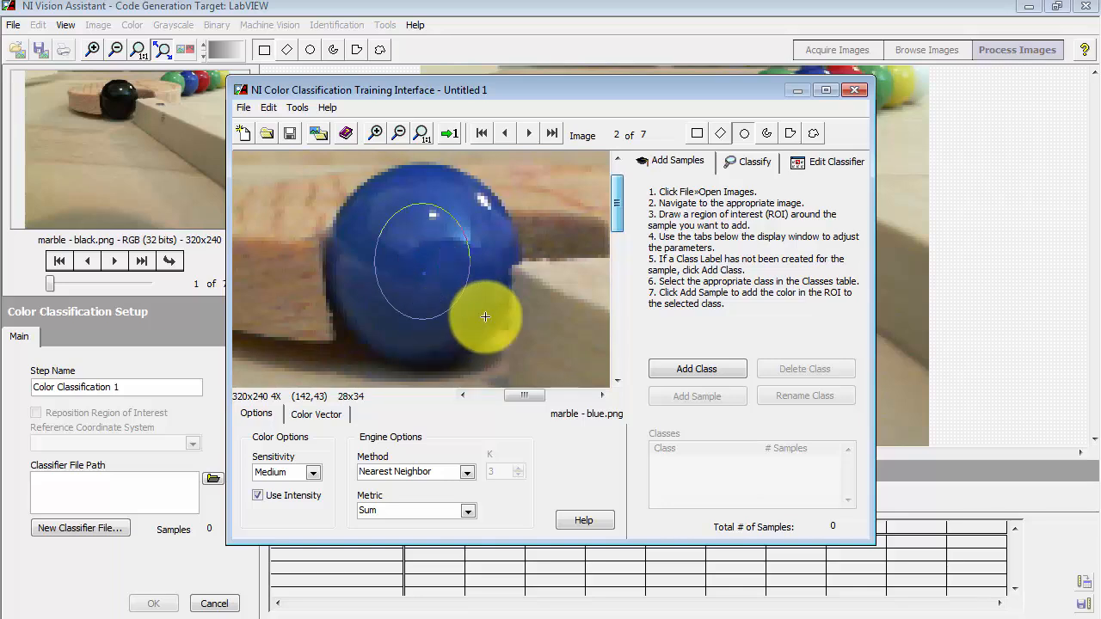
pyautogui.moveTo(486, 316); pyautogui.dragTo(497, 325)
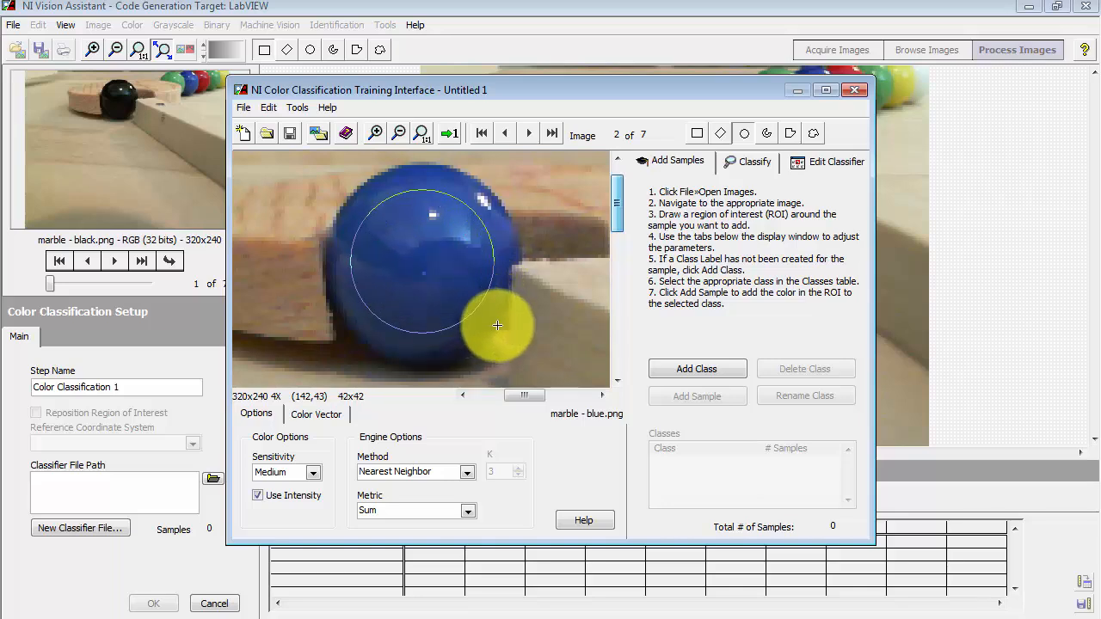
pyautogui.moveTo(497, 325); pyautogui.dragTo(506, 325)
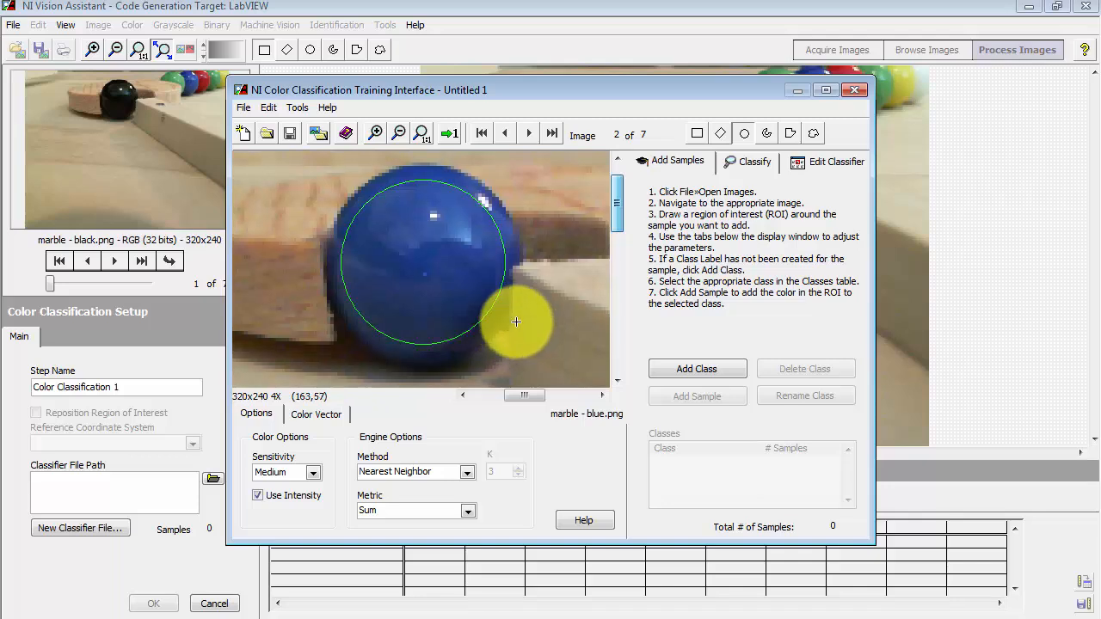
pyautogui.click(697, 369)
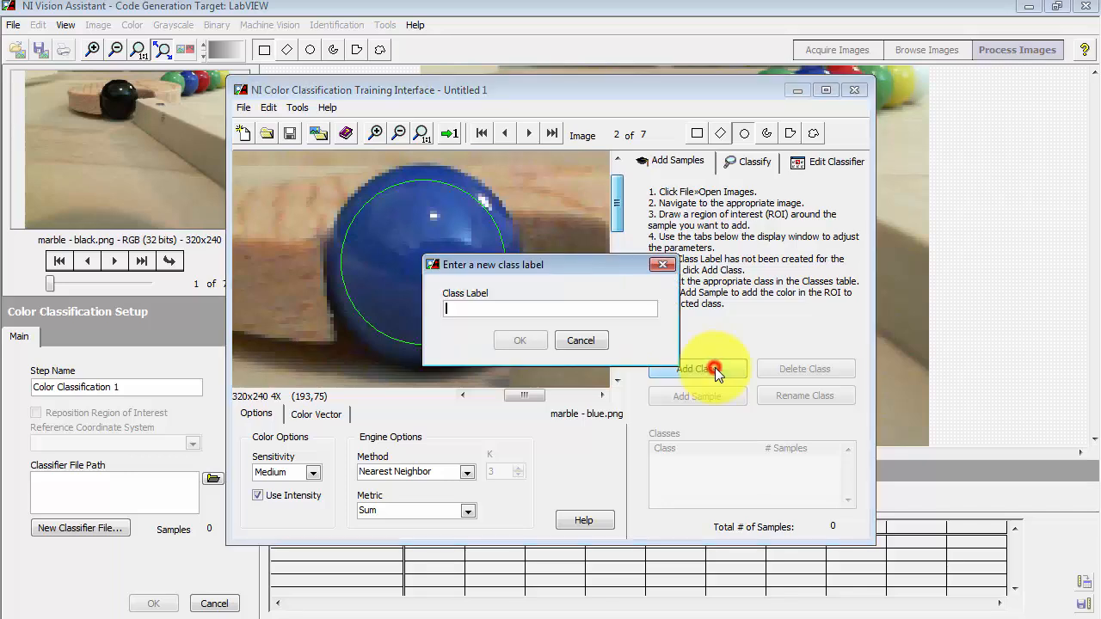
# Step: Name the class 'blue' and add the marble region's colour as its sample
pyautogui.write('blue')
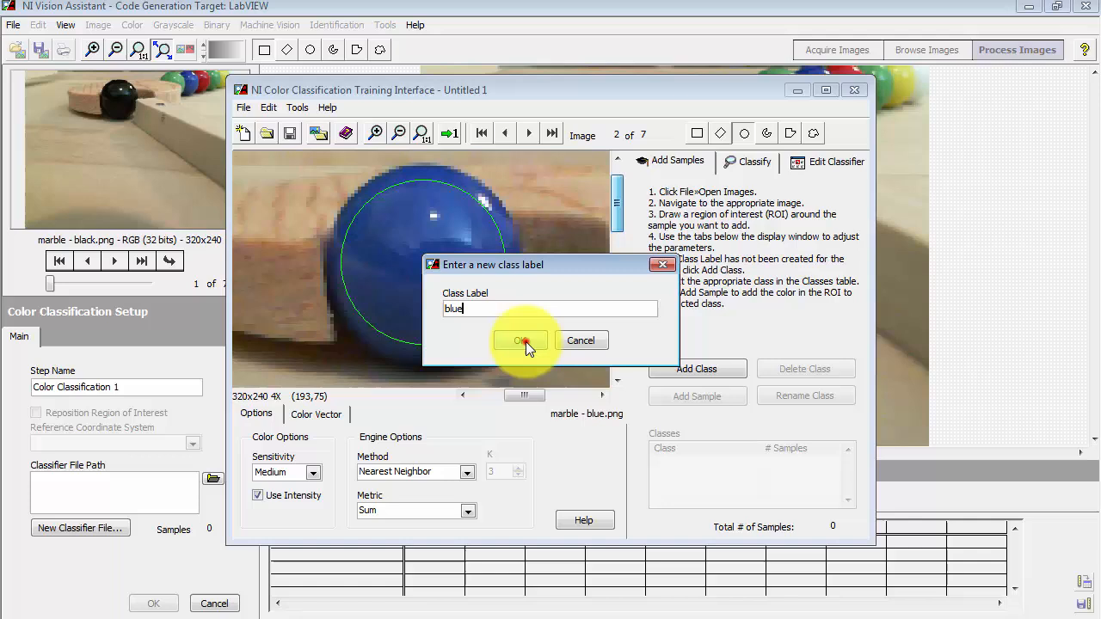
pyautogui.click(520, 340)
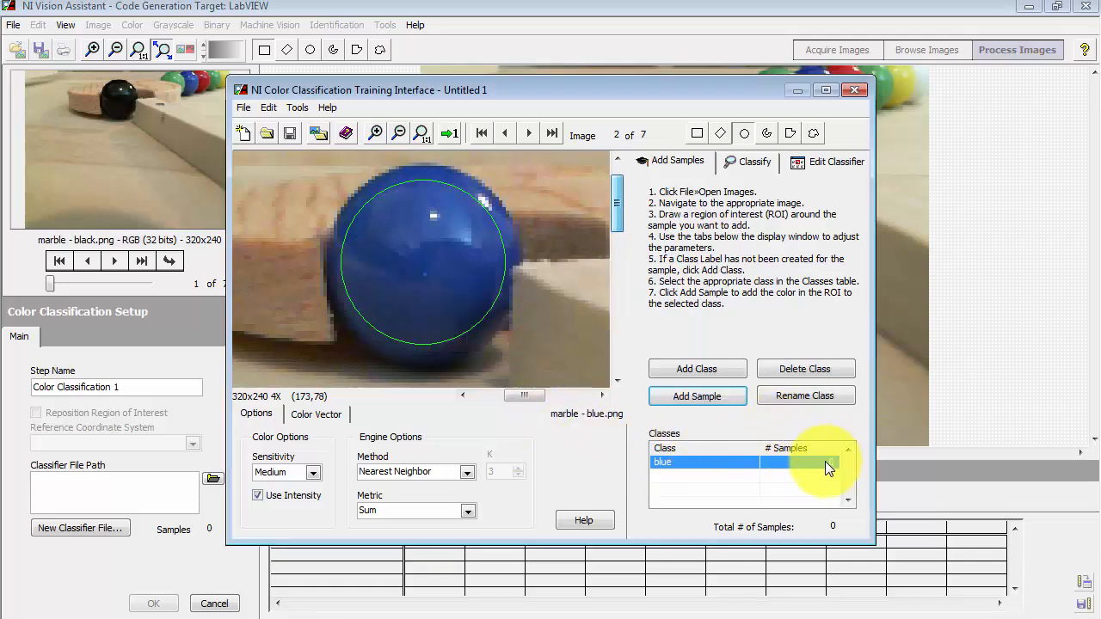
pyautogui.click(697, 396)
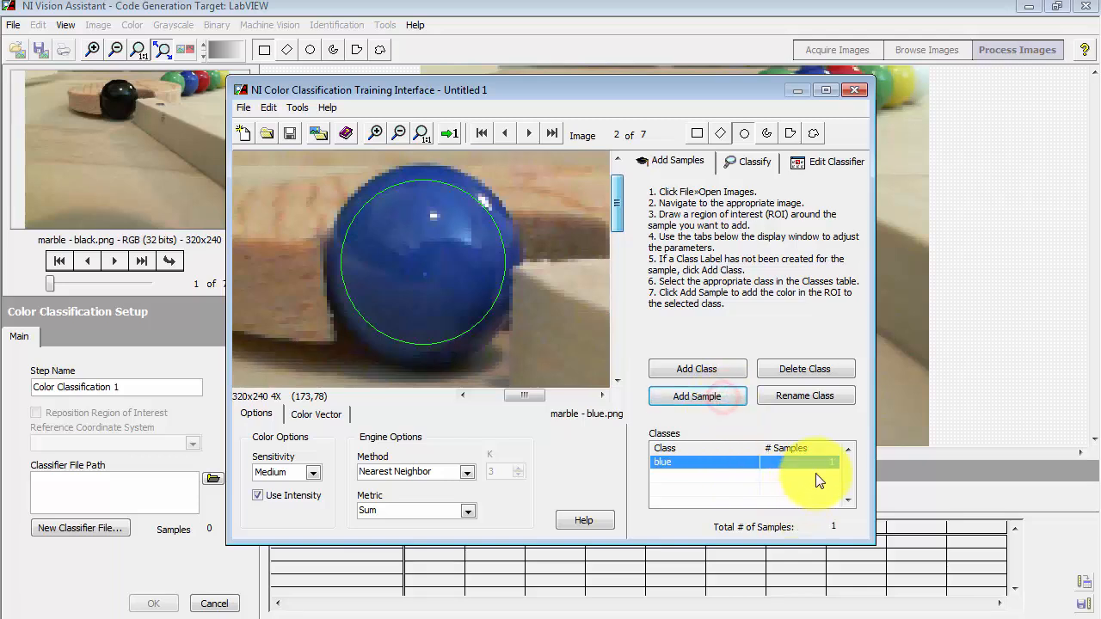
pyautogui.moveTo(851, 473)
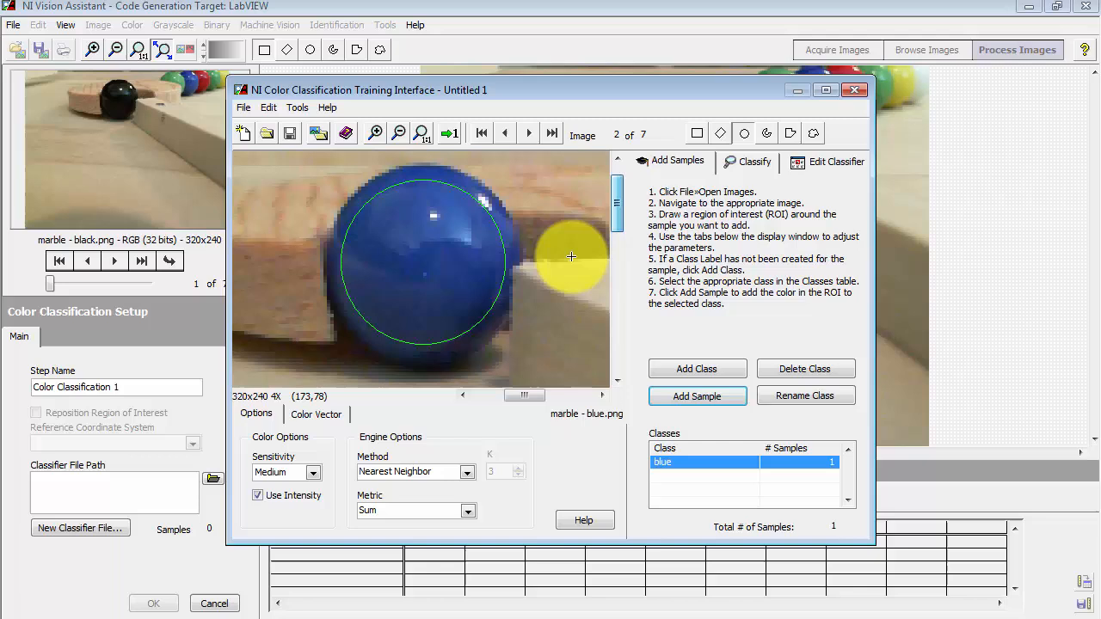
# Step: Add a 'black' class sampled from the black marble, then start a class on the empty-track image
pyautogui.click(505, 133)
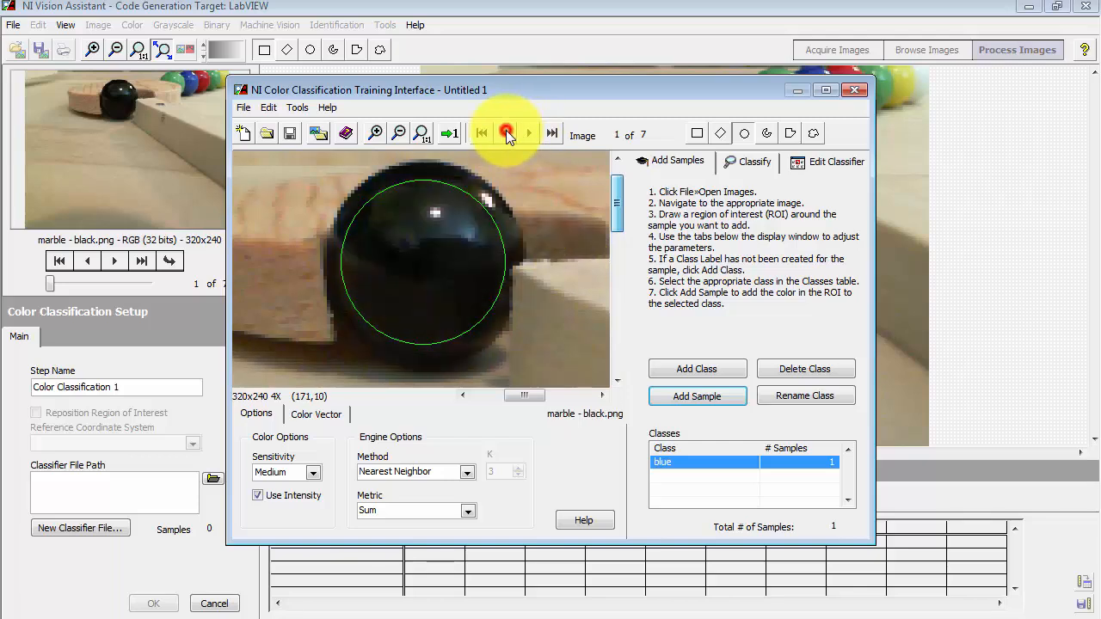
pyautogui.moveTo(507, 133)
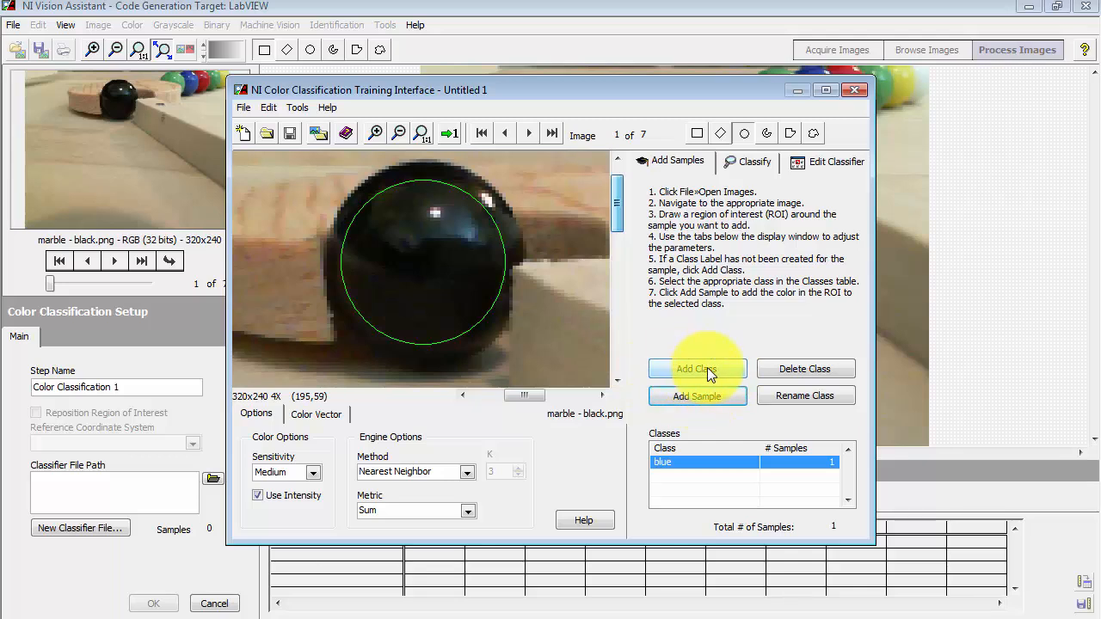
pyautogui.click(697, 369)
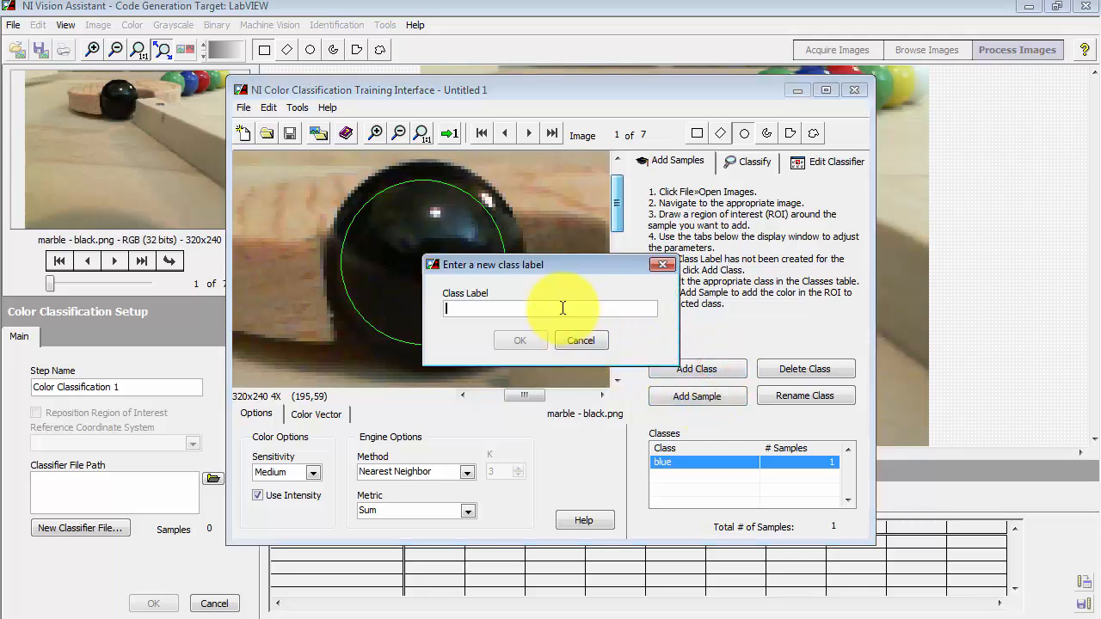
pyautogui.write('black')
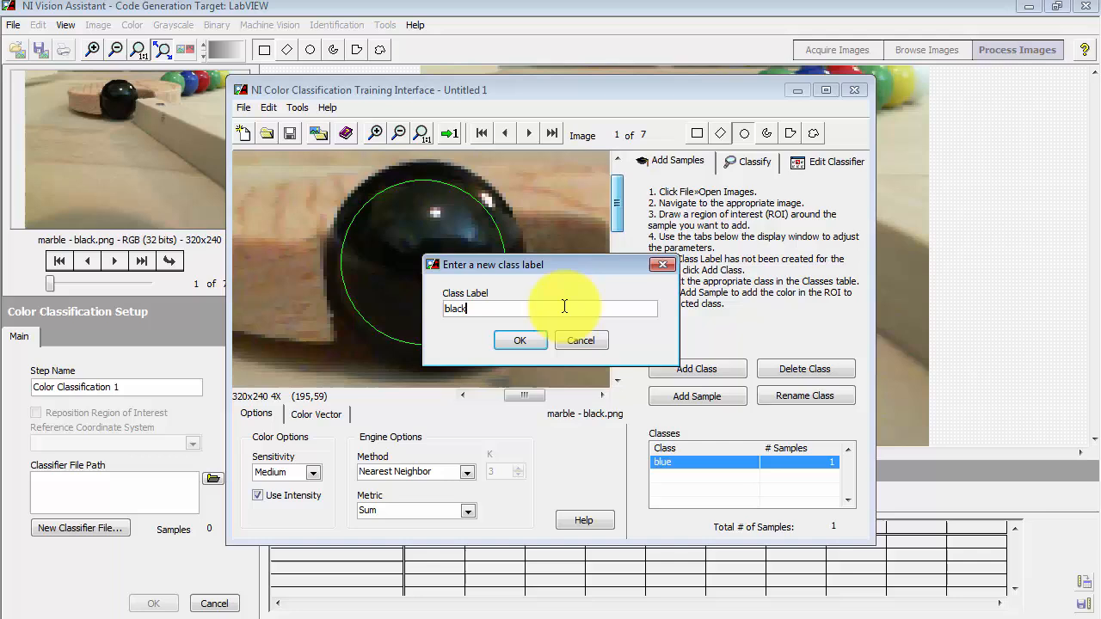
pyautogui.click(520, 340)
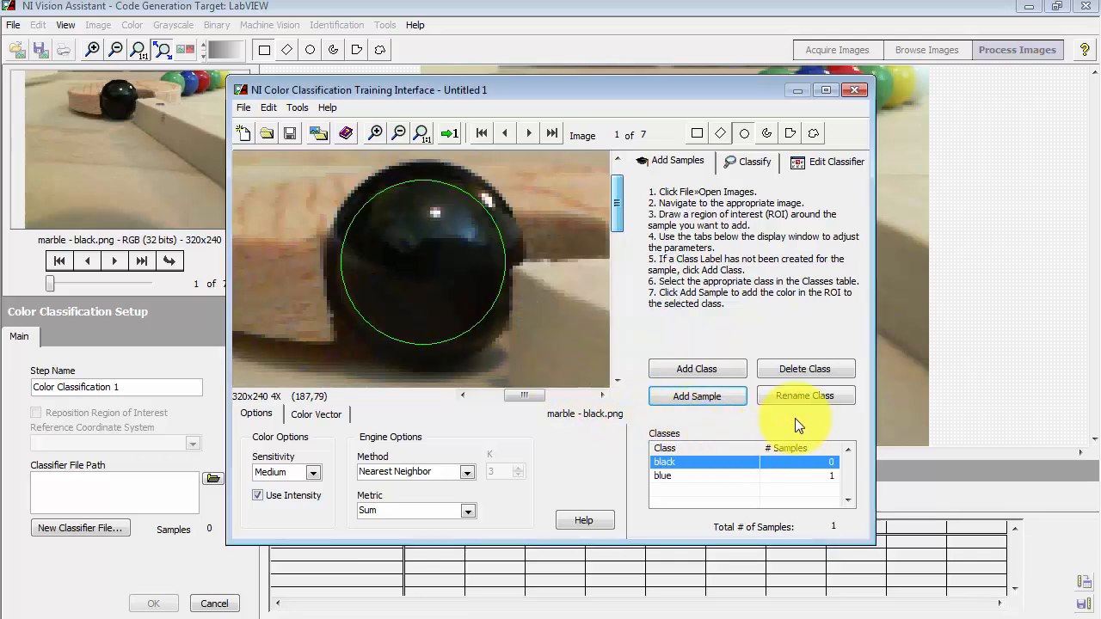
pyautogui.click(697, 396)
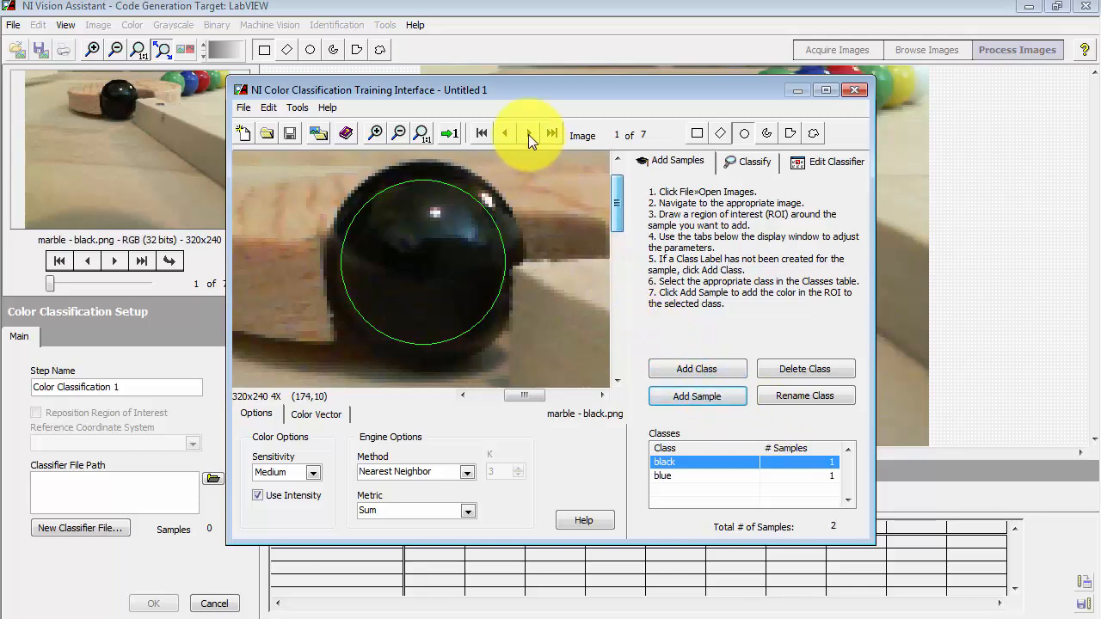
pyautogui.click(530, 133)
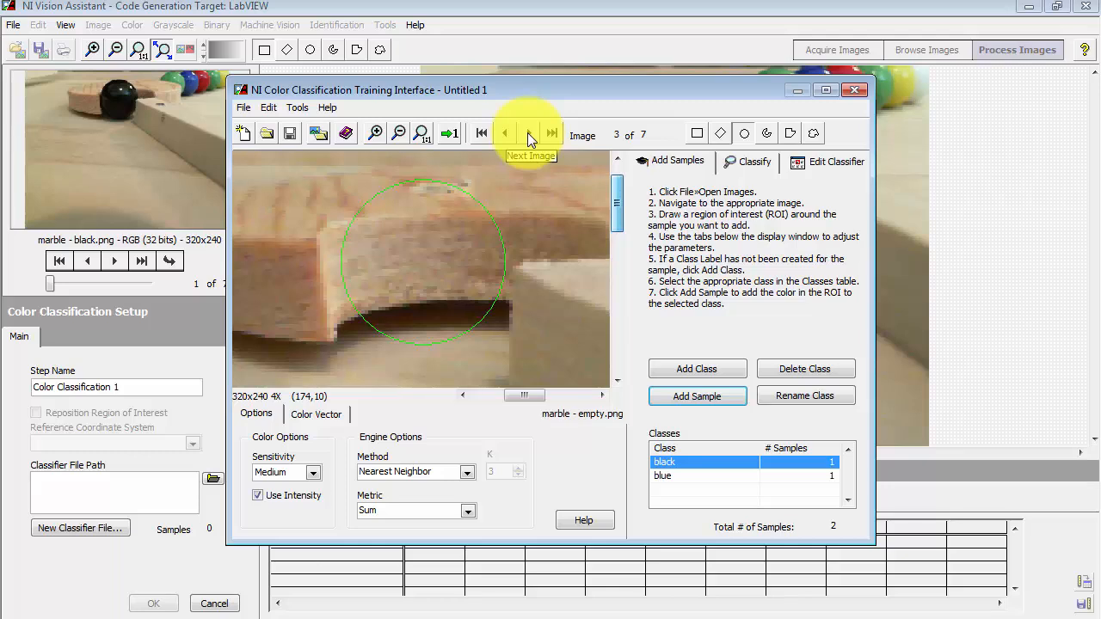
pyautogui.click(697, 368)
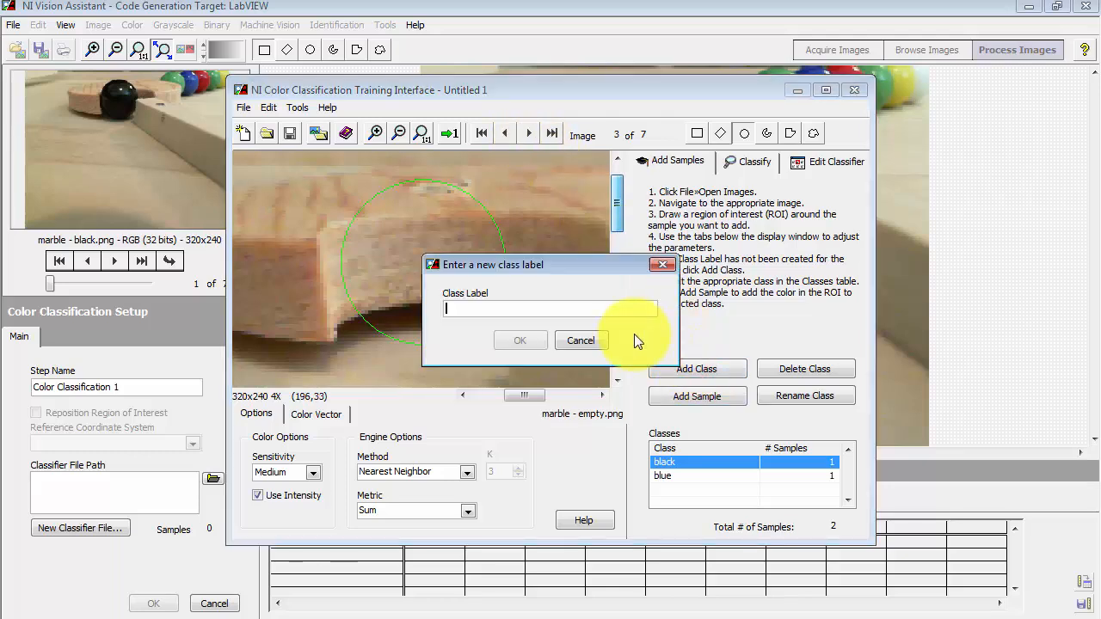
# Step: Create the 'empty' class with the empty track's colour as its sample
pyautogui.write('empty')
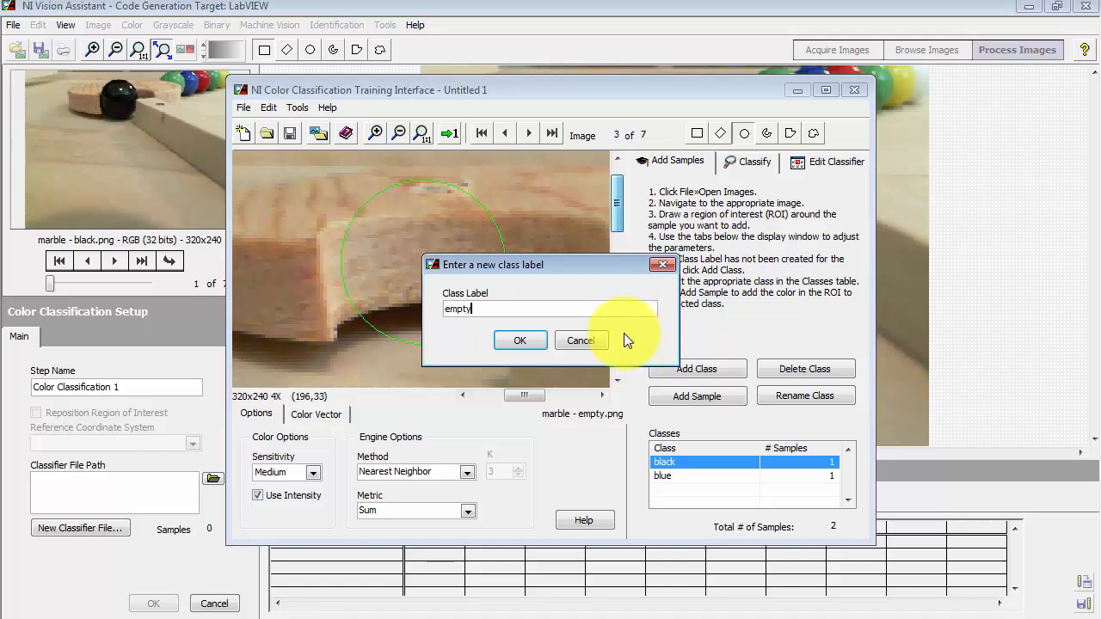
pyautogui.click(519, 340)
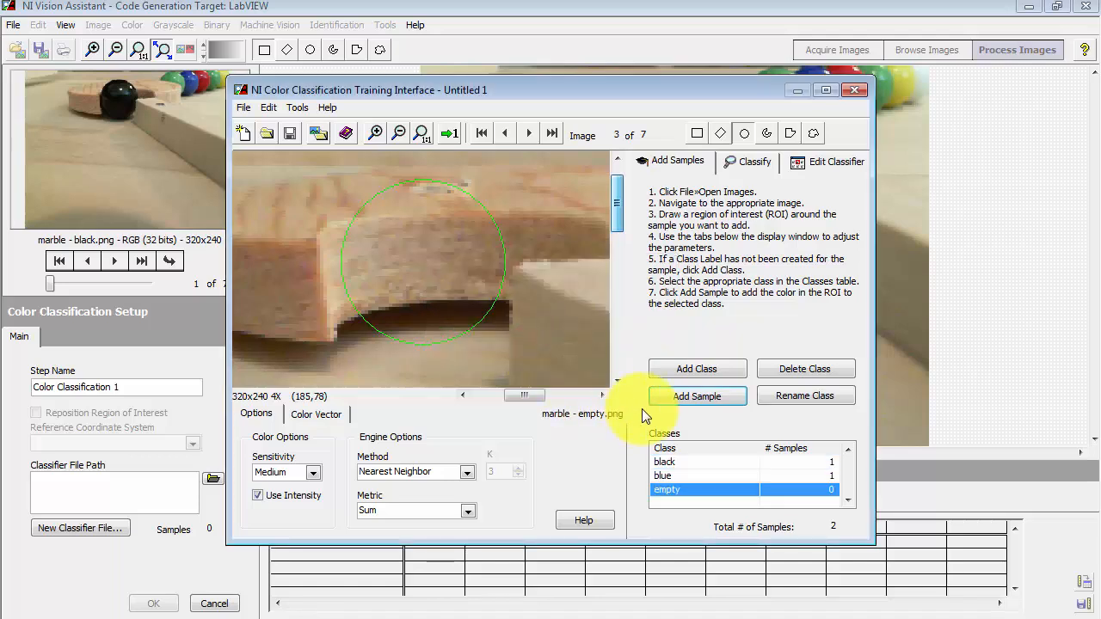
pyautogui.click(697, 396)
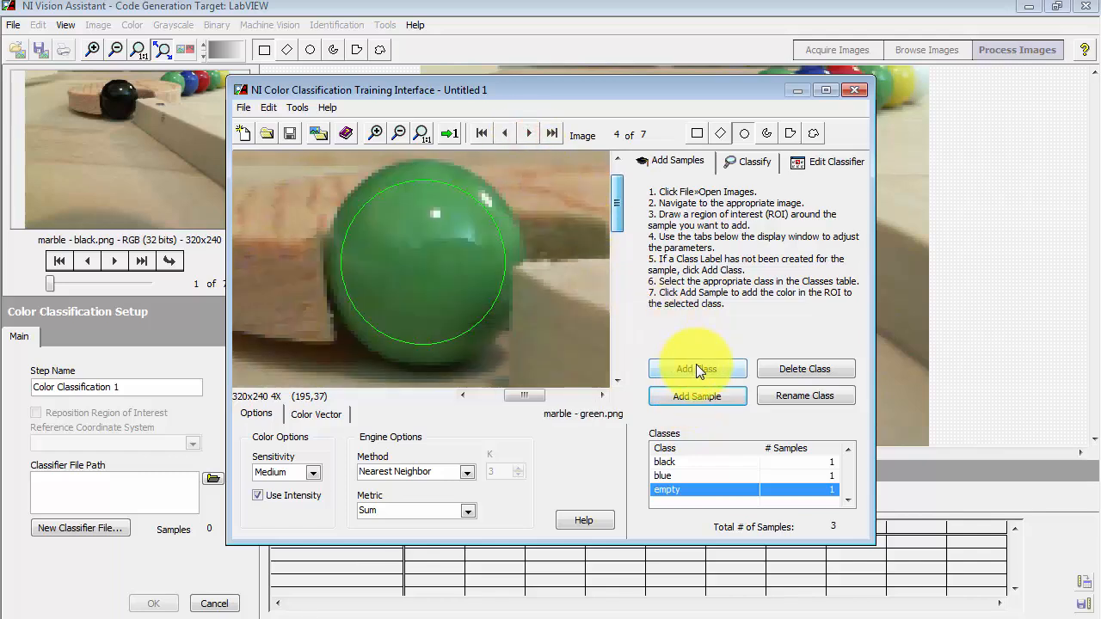
# Step: Add the green, red, white and yellow classes, each with one colour sample
pyautogui.click(697, 396)
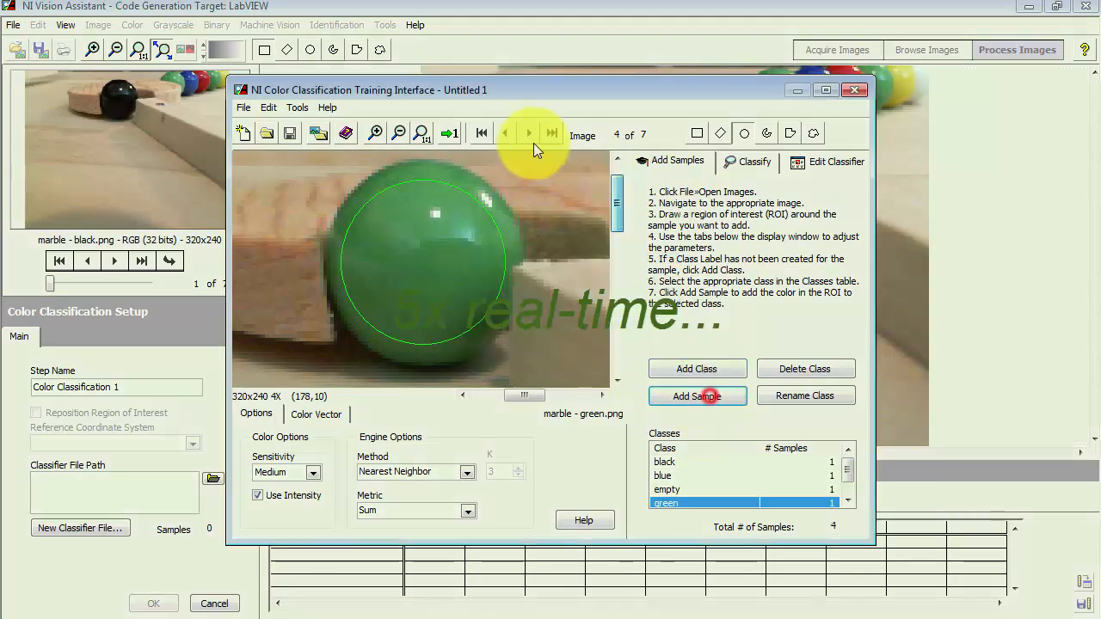
pyautogui.click(698, 369)
pyautogui.write('yell')
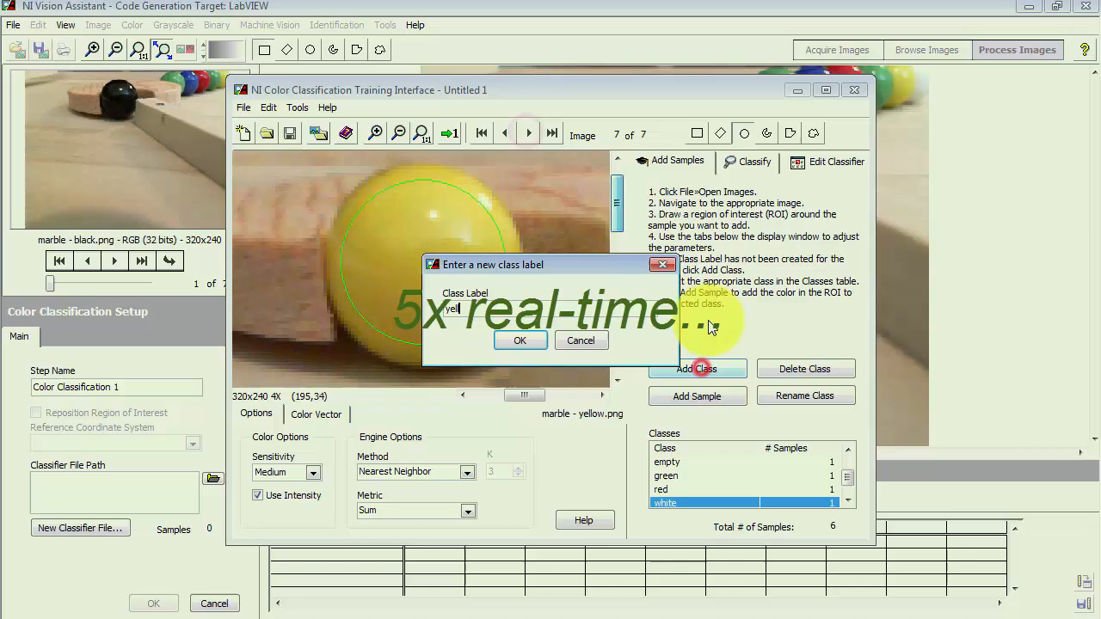
pyautogui.click(520, 340)
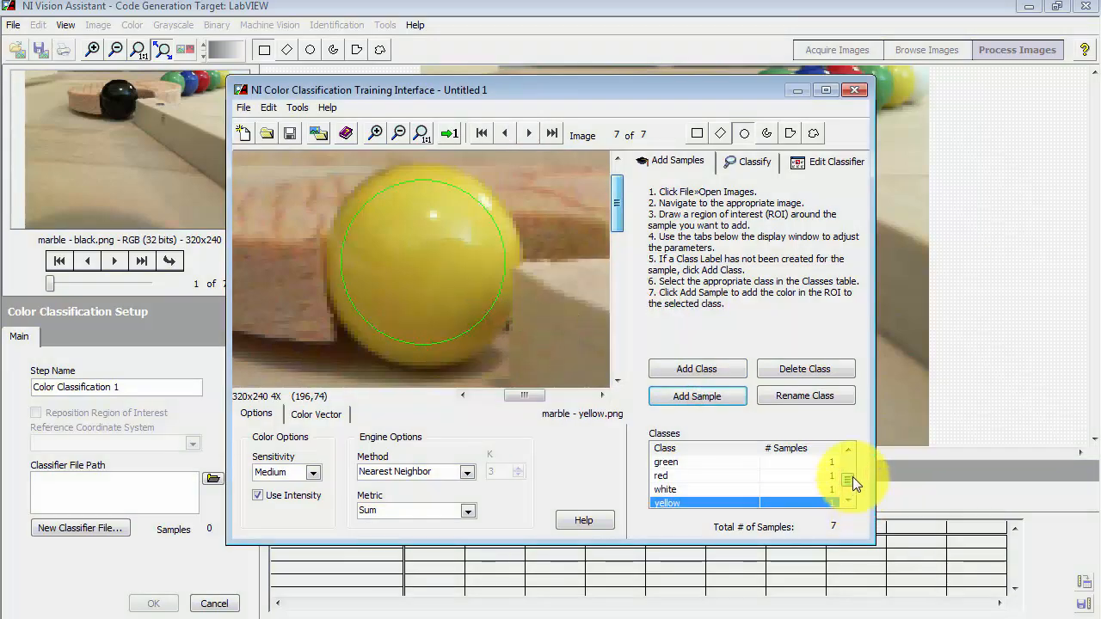
pyautogui.click(848, 449)
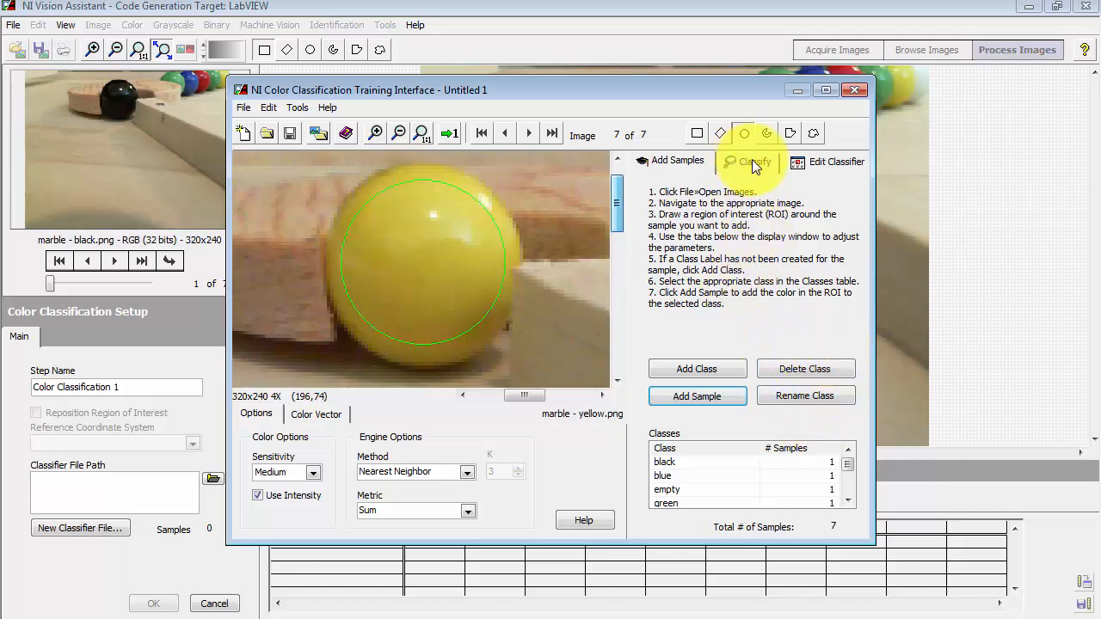
# Step: Train the classifier and review classification results on the white, empty and other training images
pyautogui.click(753, 162)
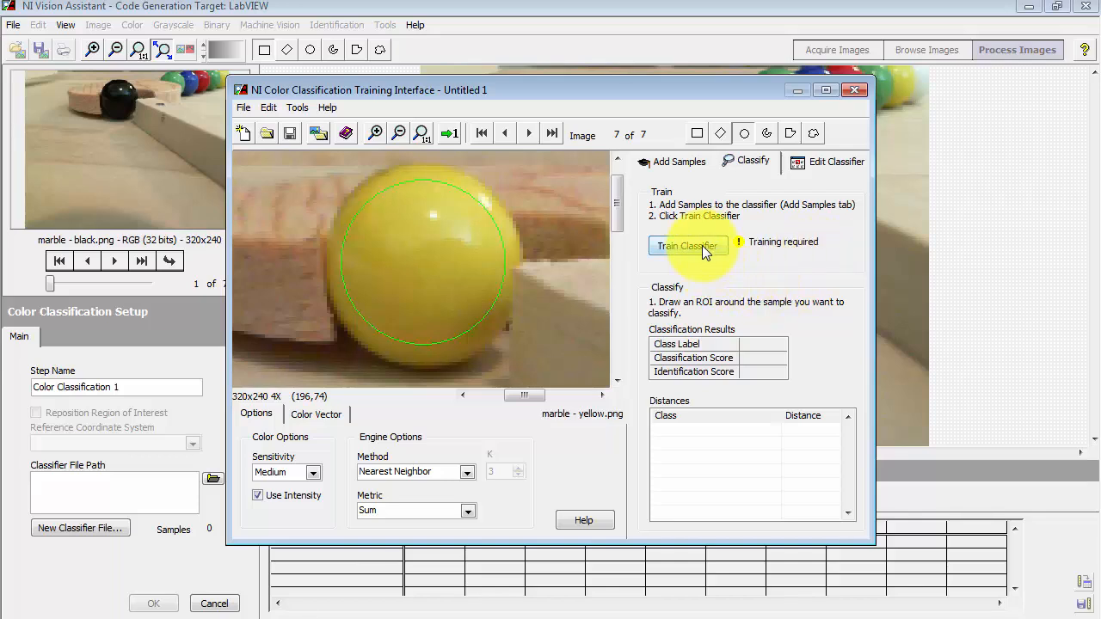
pyautogui.click(688, 246)
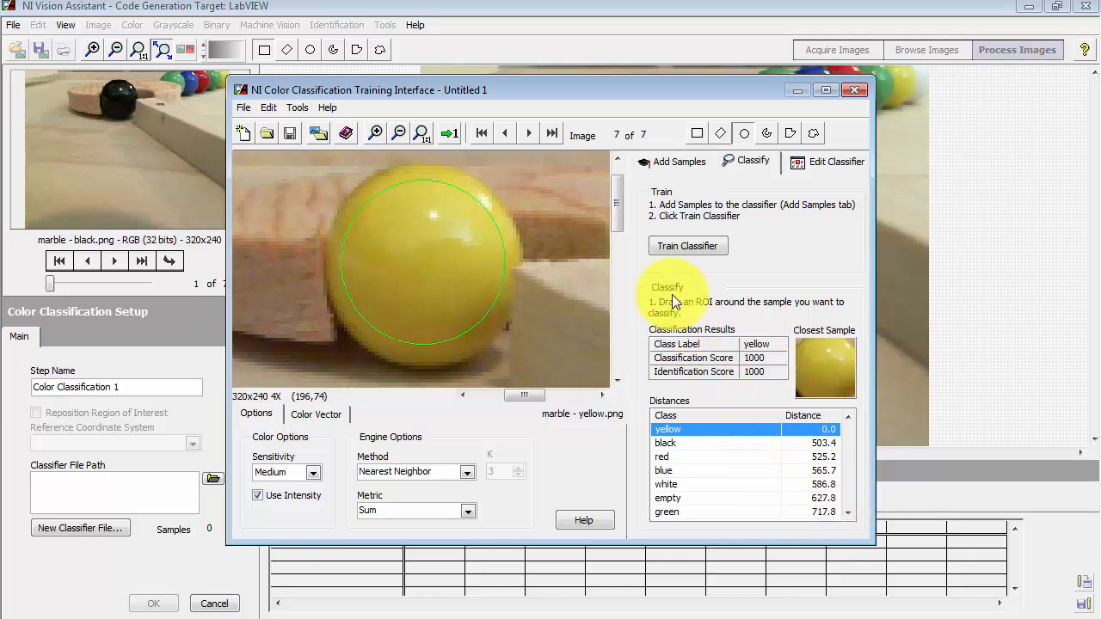
pyautogui.click(505, 132)
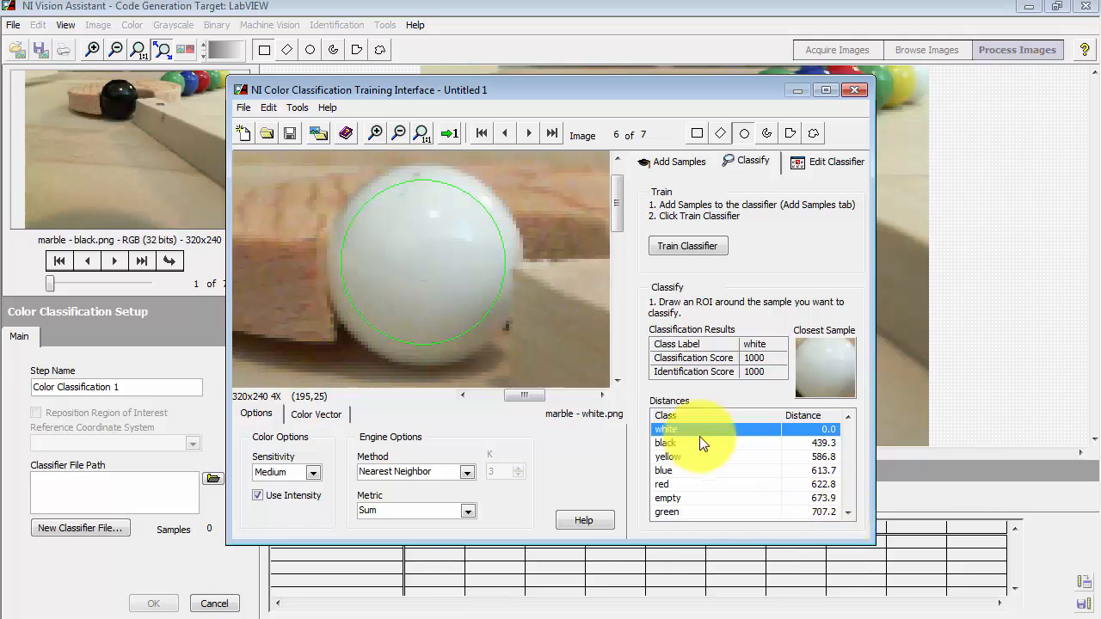
pyautogui.click(504, 133)
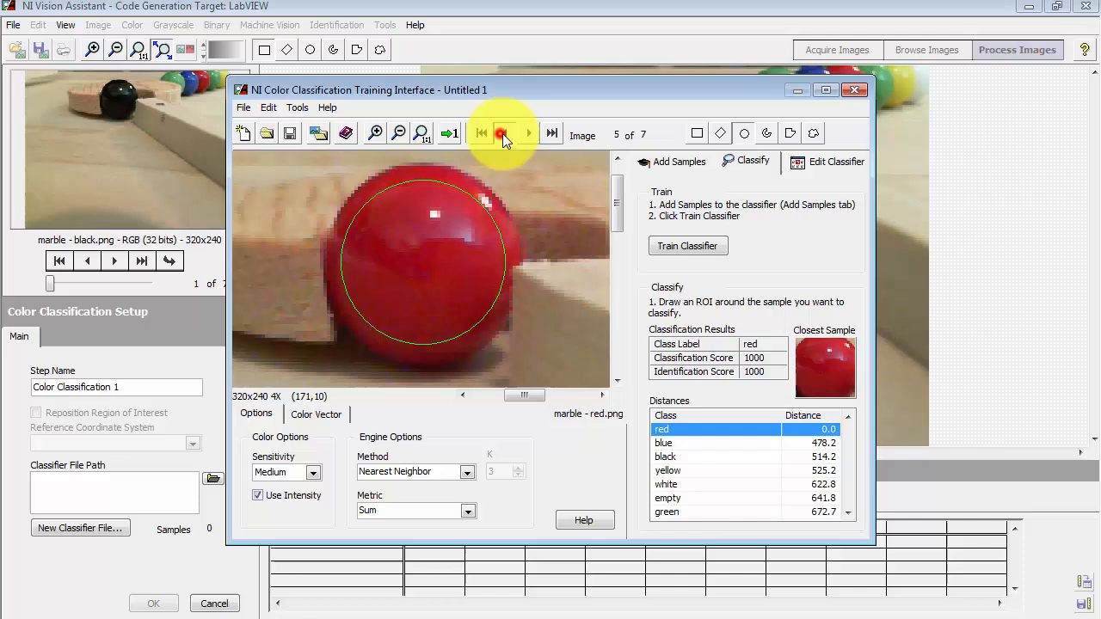
pyautogui.click(504, 133)
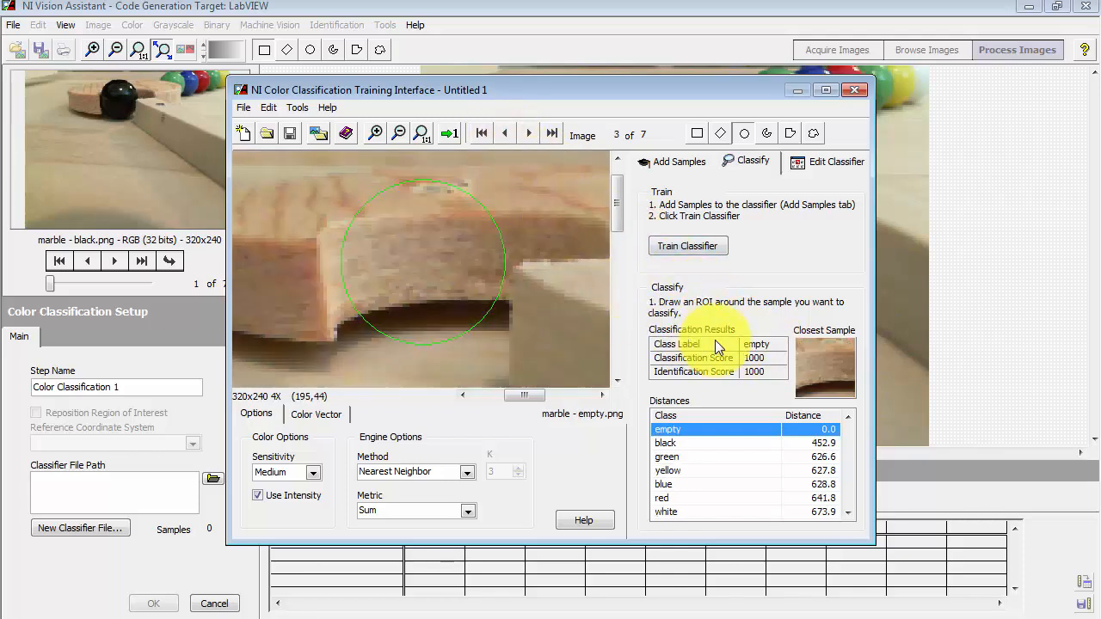
pyautogui.moveTo(783, 352)
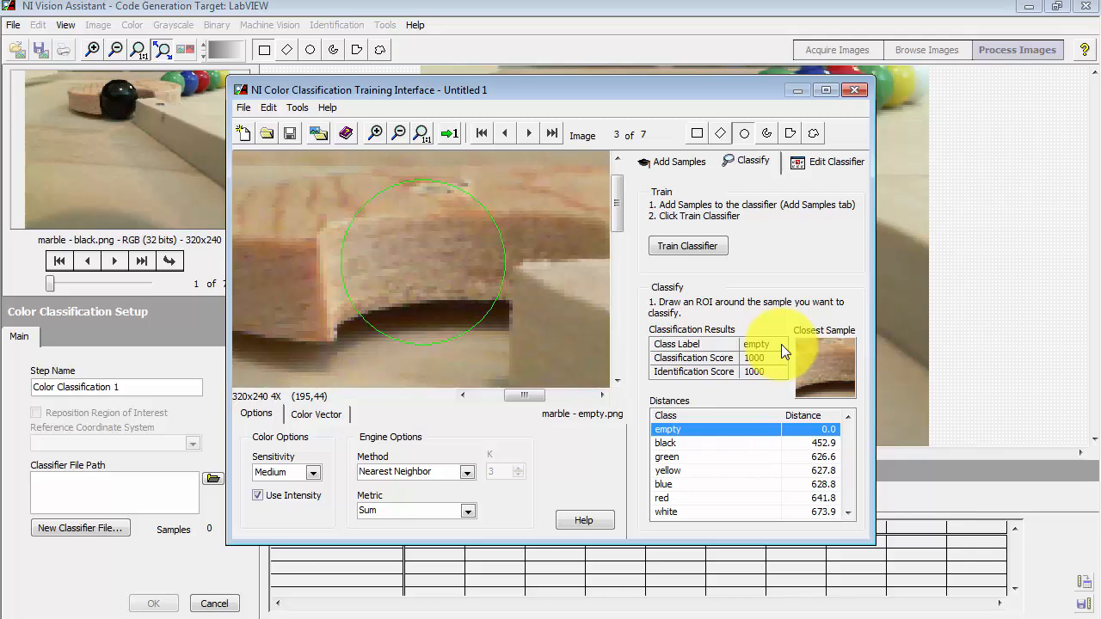
pyautogui.moveTo(782, 348)
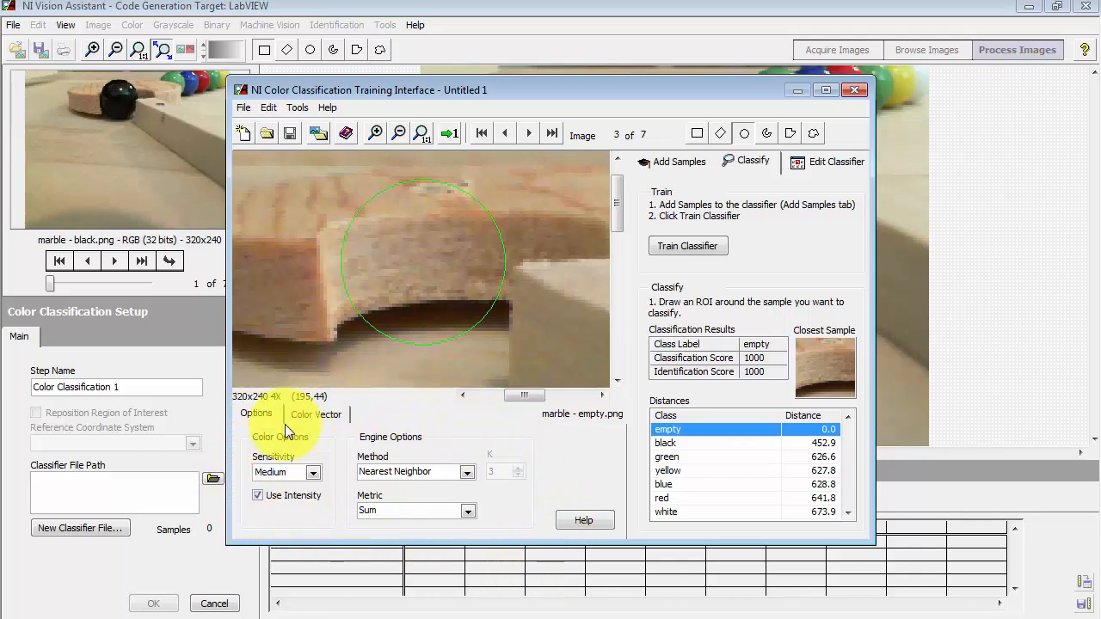
pyautogui.click(313, 472)
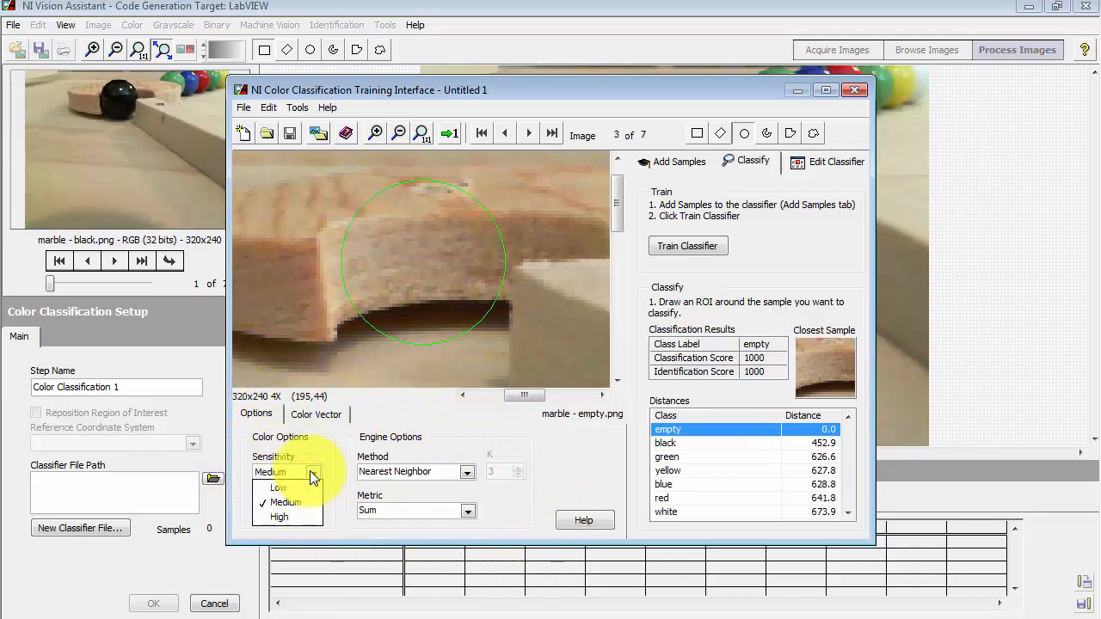
pyautogui.click(285, 502)
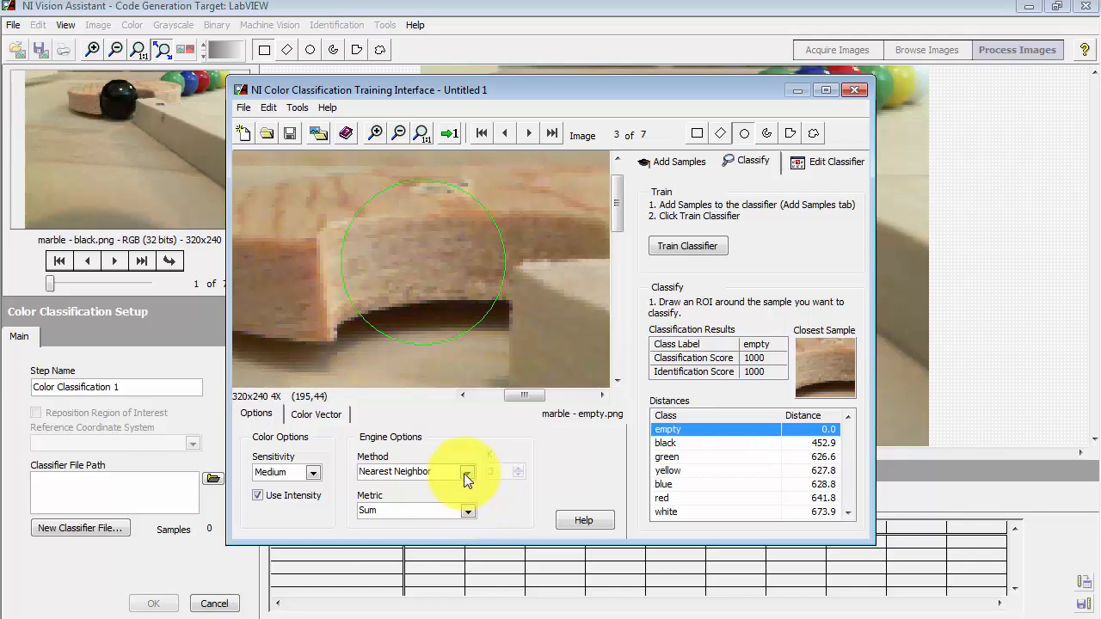
pyautogui.click(466, 471)
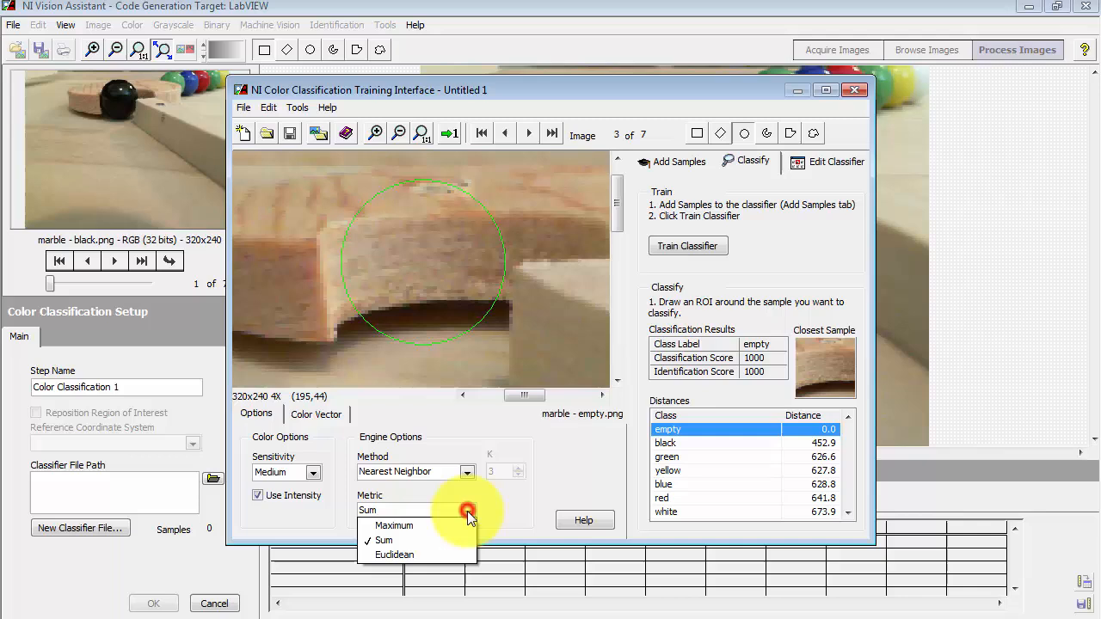
pyautogui.moveTo(544, 510)
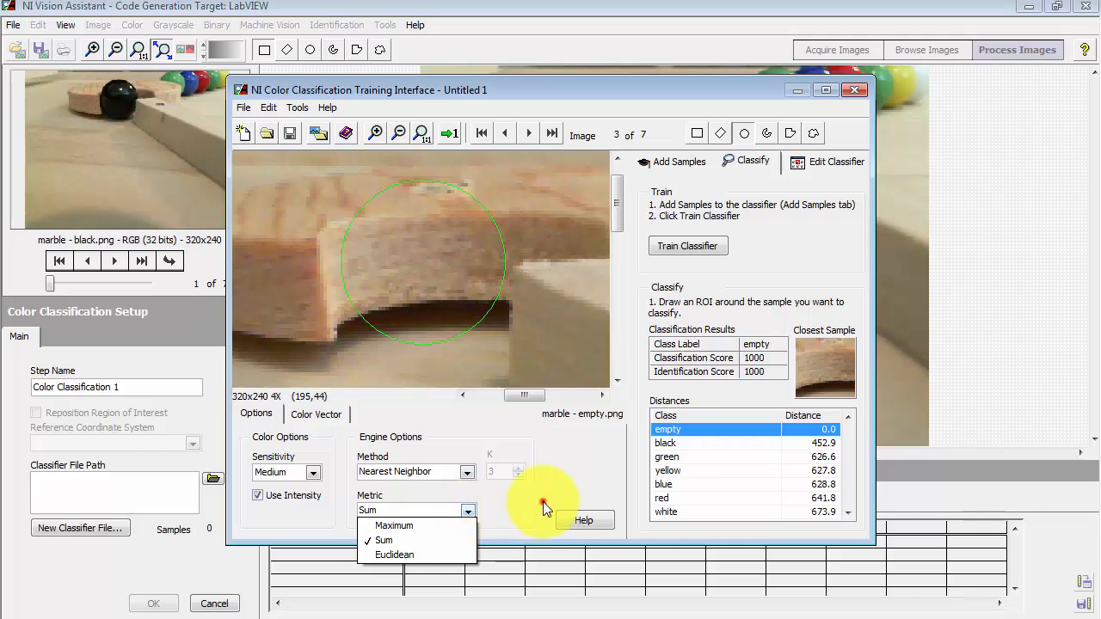
pyautogui.click(380, 549)
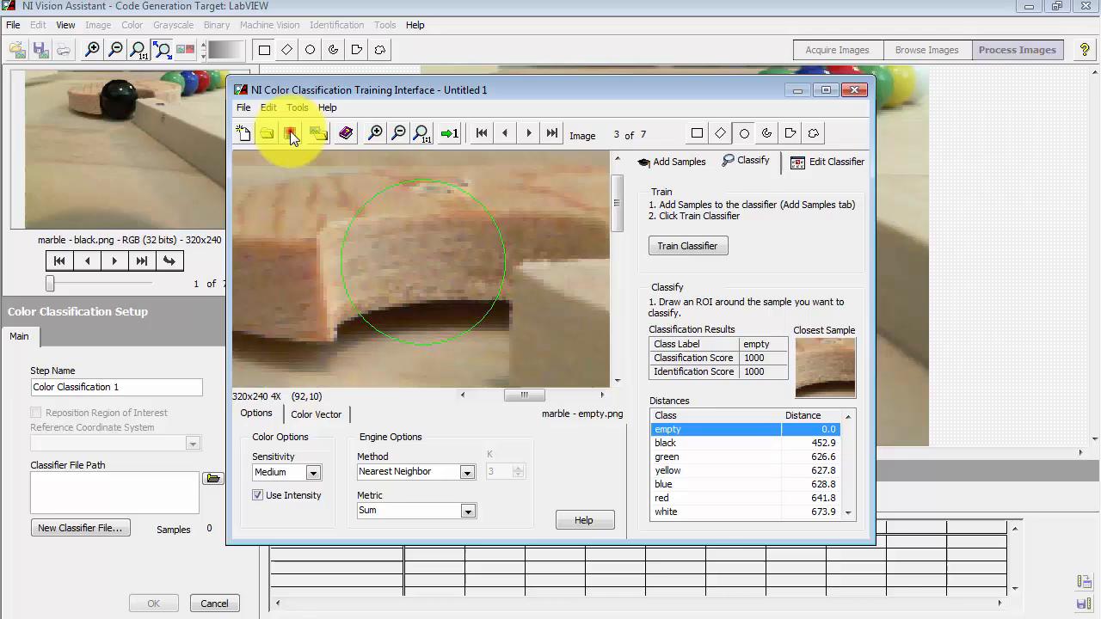
# Step: Save the trained classifier as 'color classifier.clf' on Removable Disk (D:)
pyautogui.click(290, 132)
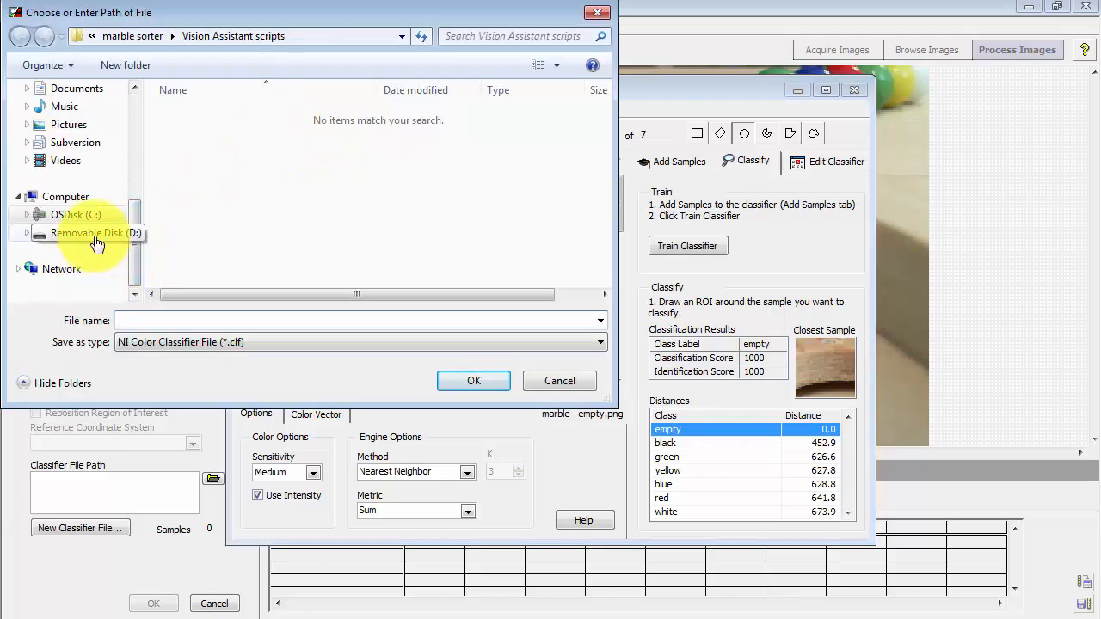
pyautogui.click(86, 233)
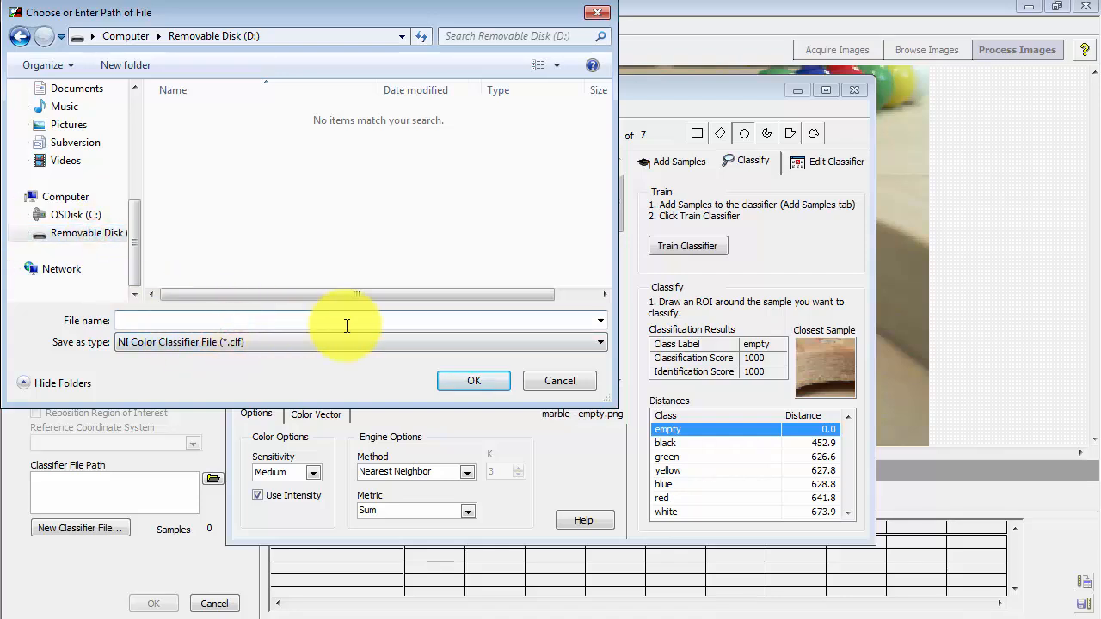
pyautogui.write('color classif')
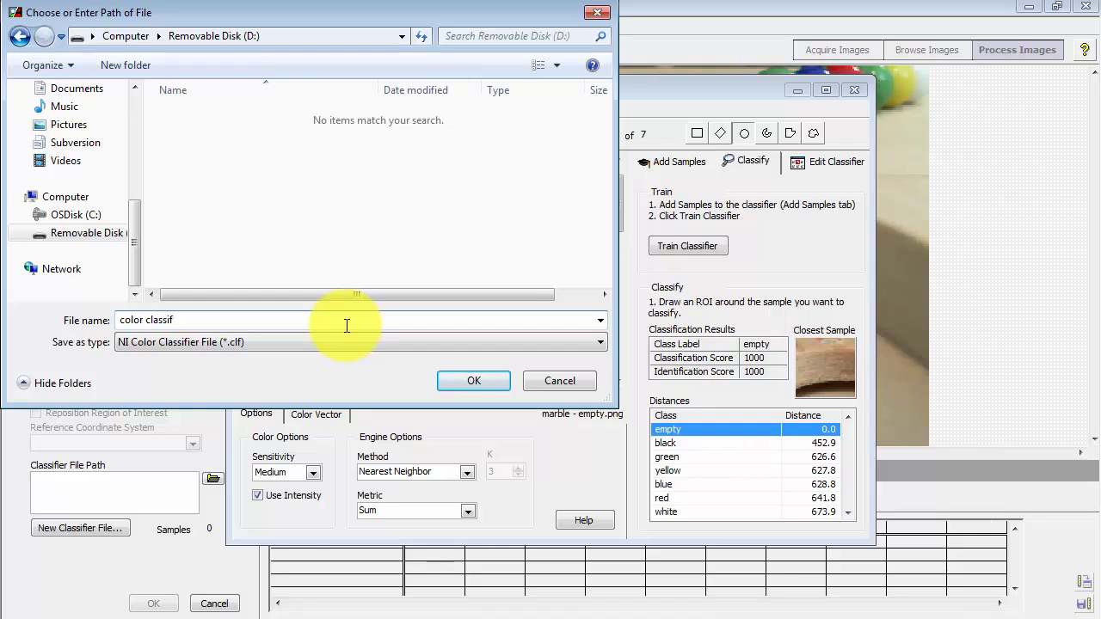
pyautogui.write('ier')
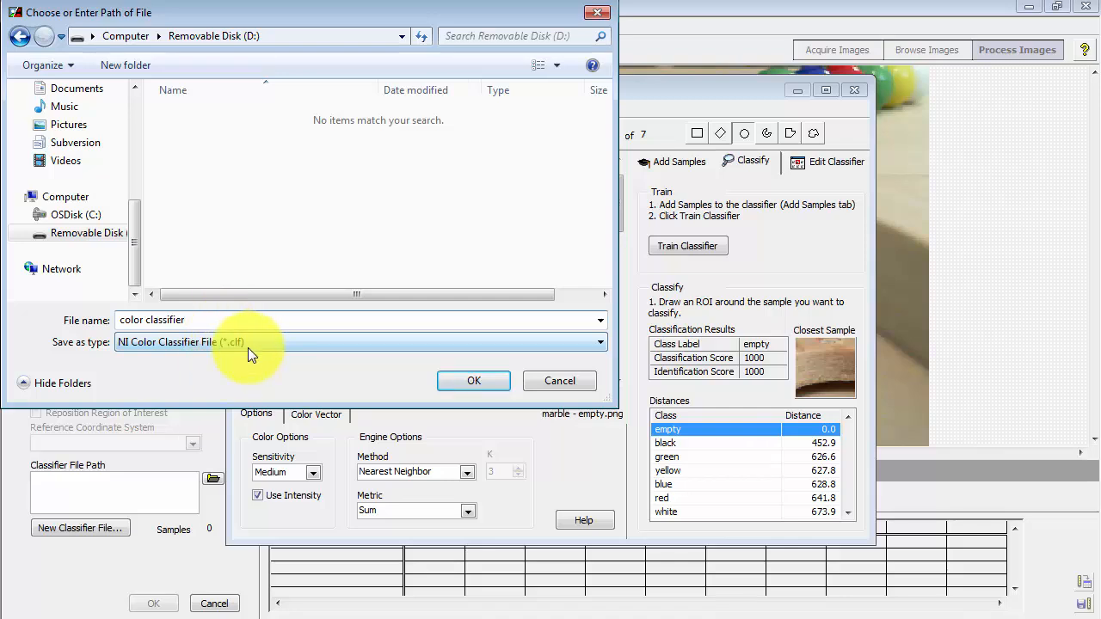
pyautogui.click(473, 380)
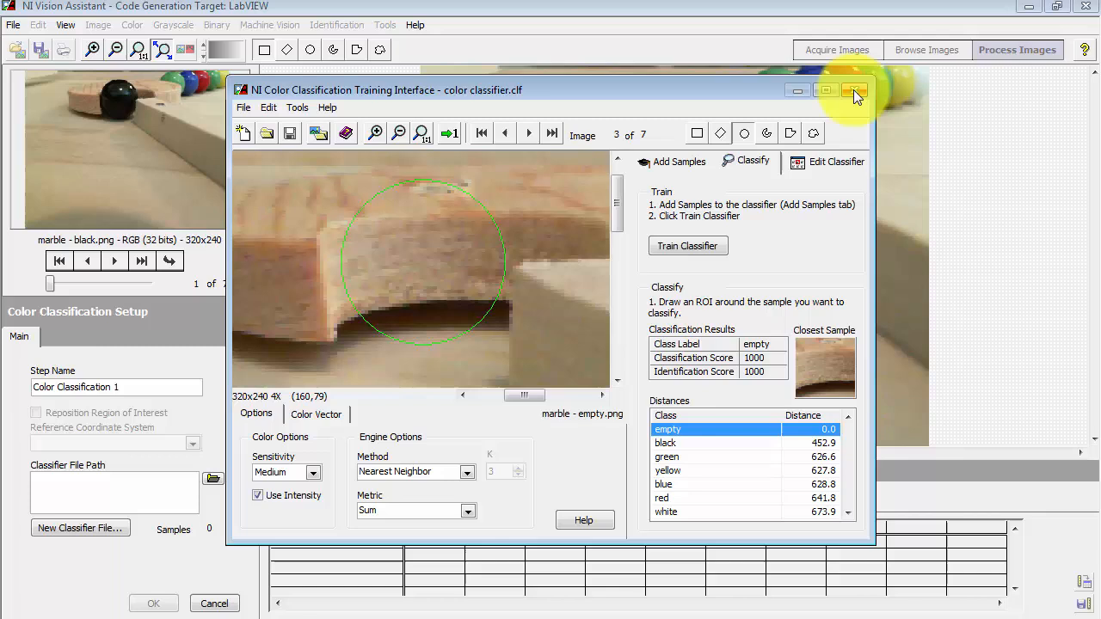
# Step: Close the trainer, check labels across the marble images, and add Color Classification 1 to the script
pyautogui.click(855, 90)
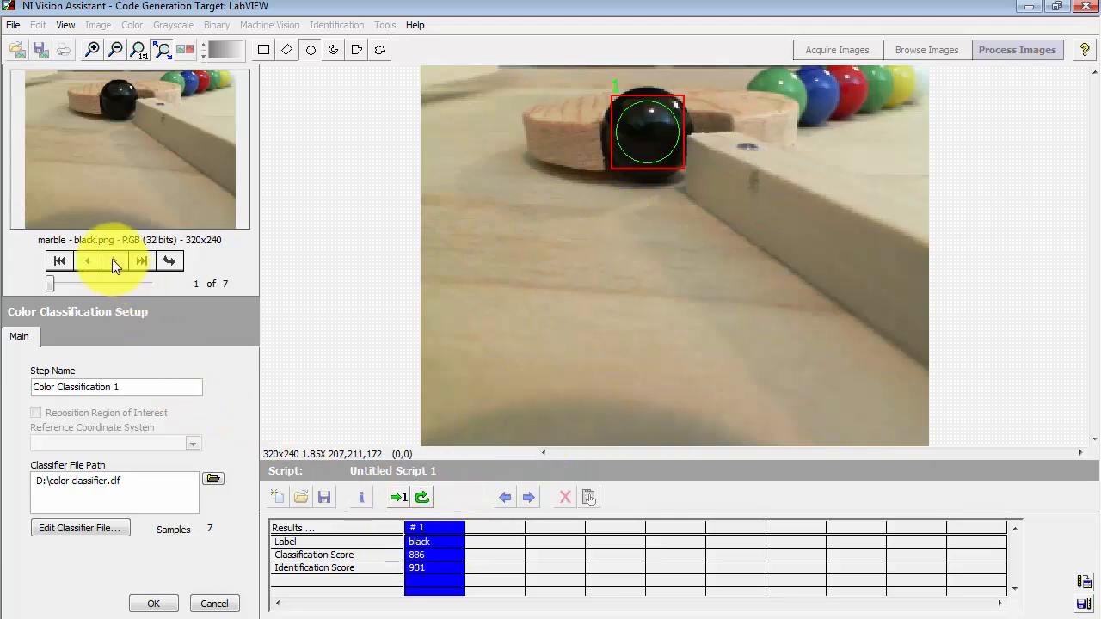
pyautogui.click(113, 260)
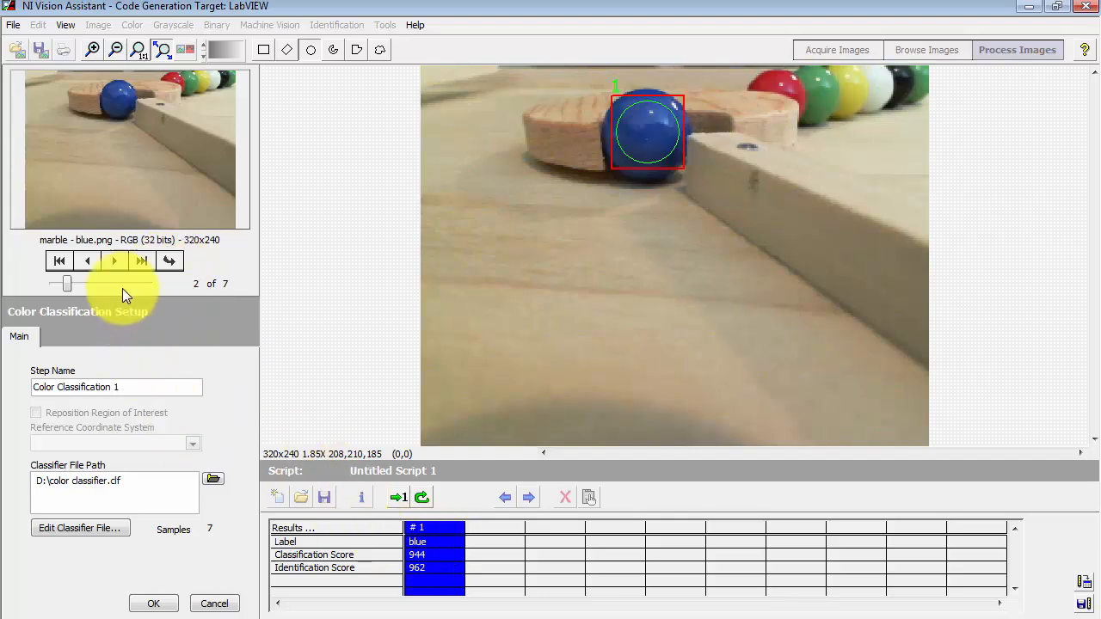
pyautogui.click(114, 261)
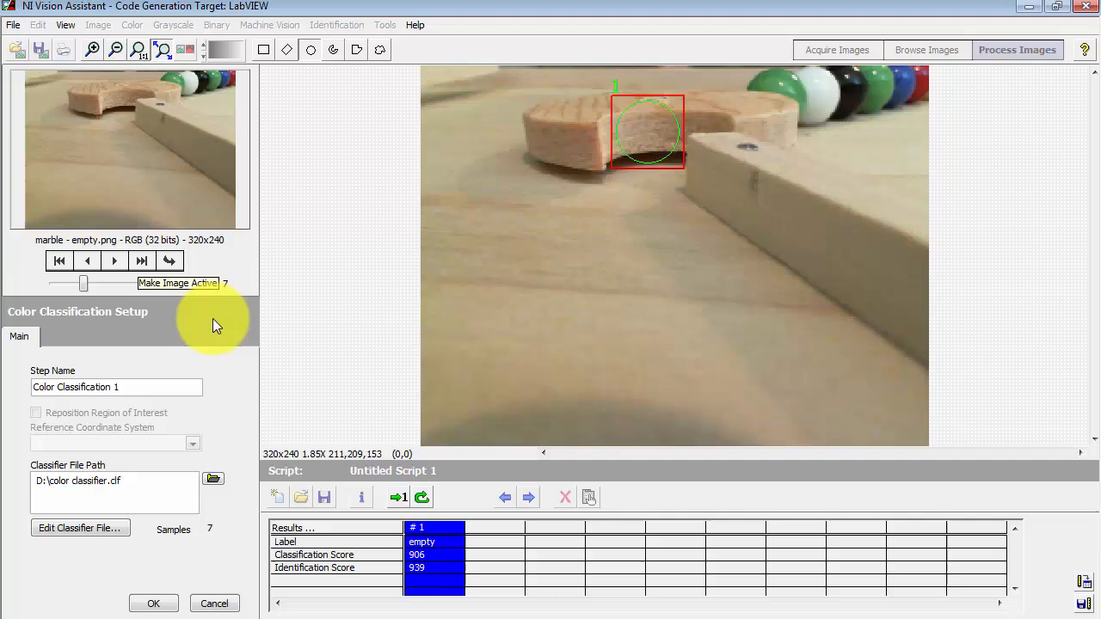
pyautogui.click(114, 260)
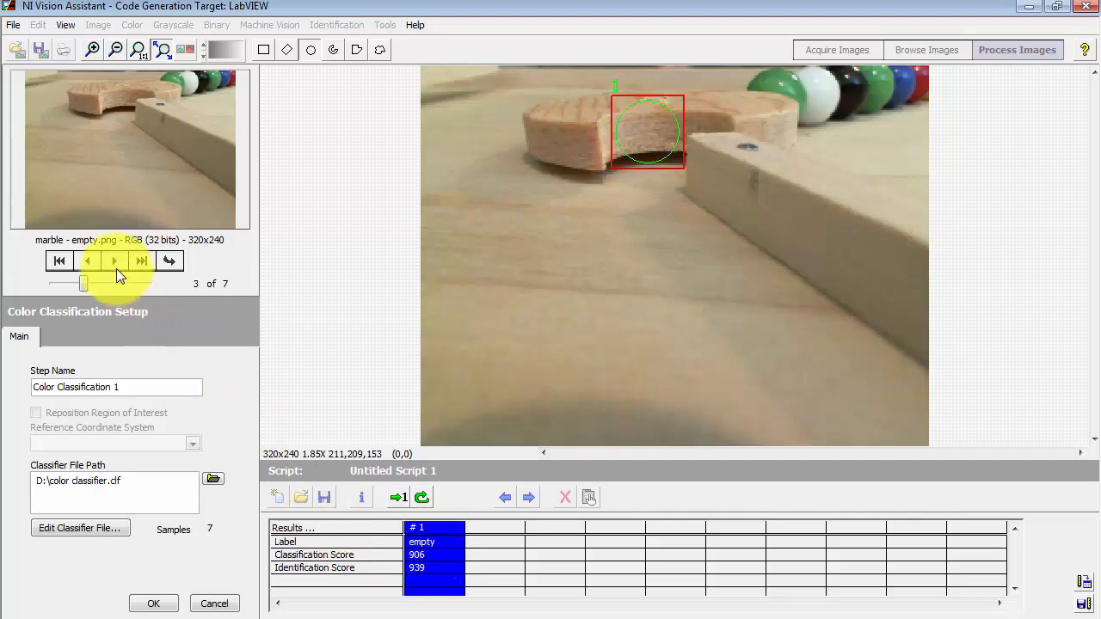
pyautogui.click(114, 261)
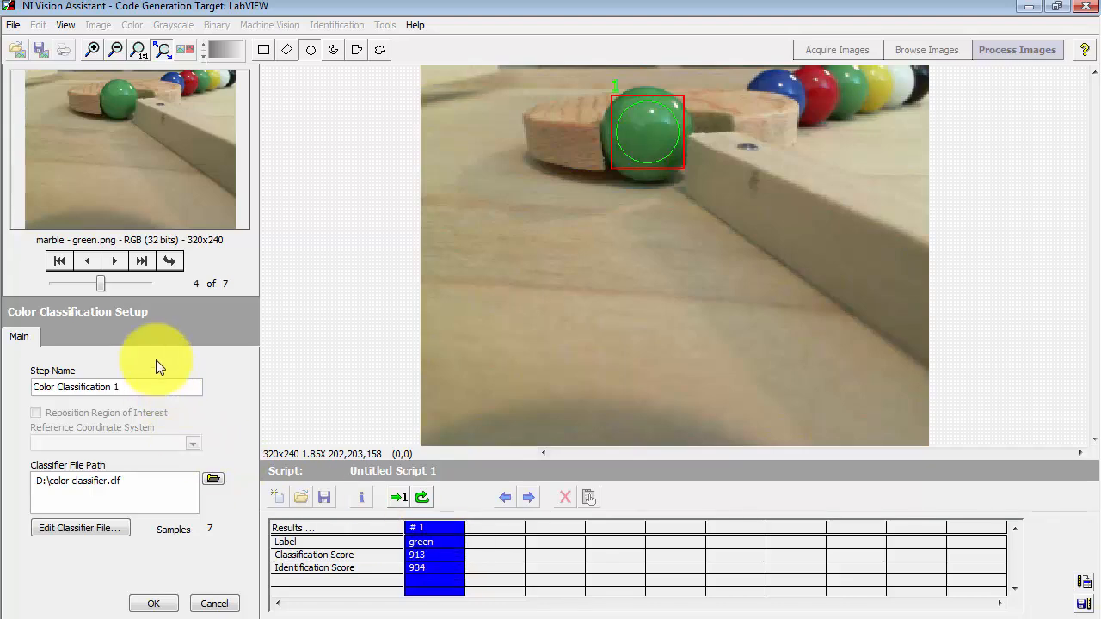
pyautogui.click(153, 603)
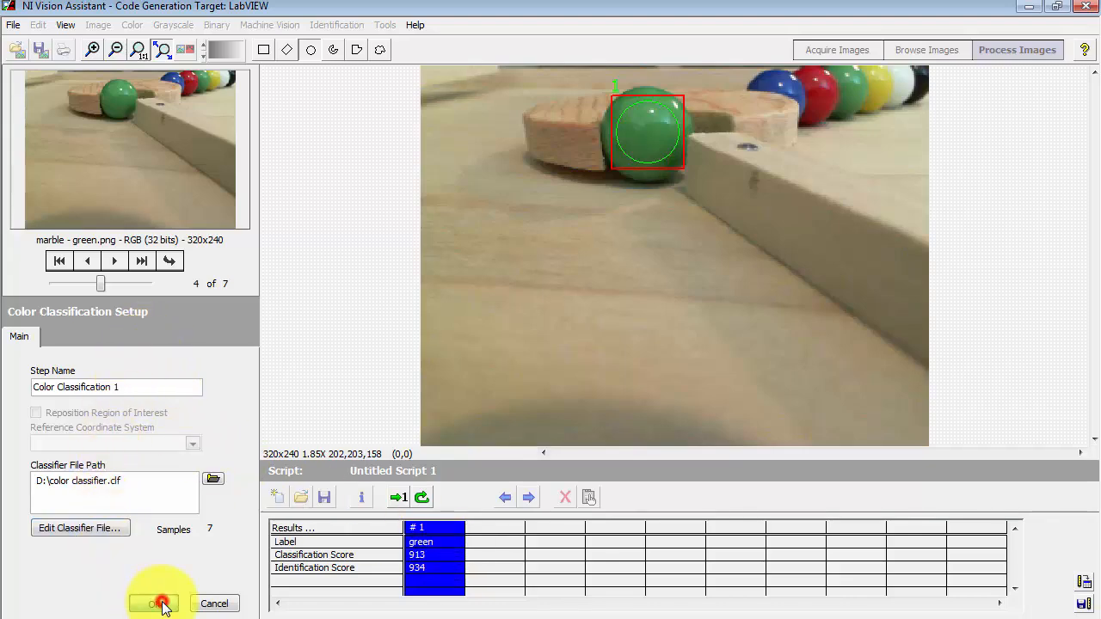
pyautogui.click(153, 603)
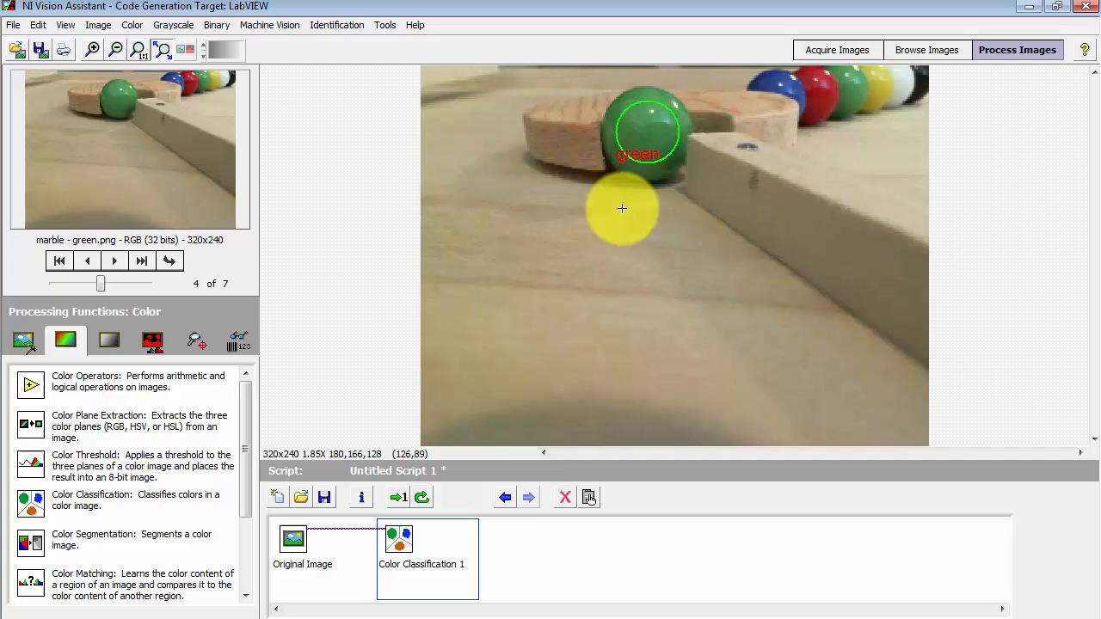